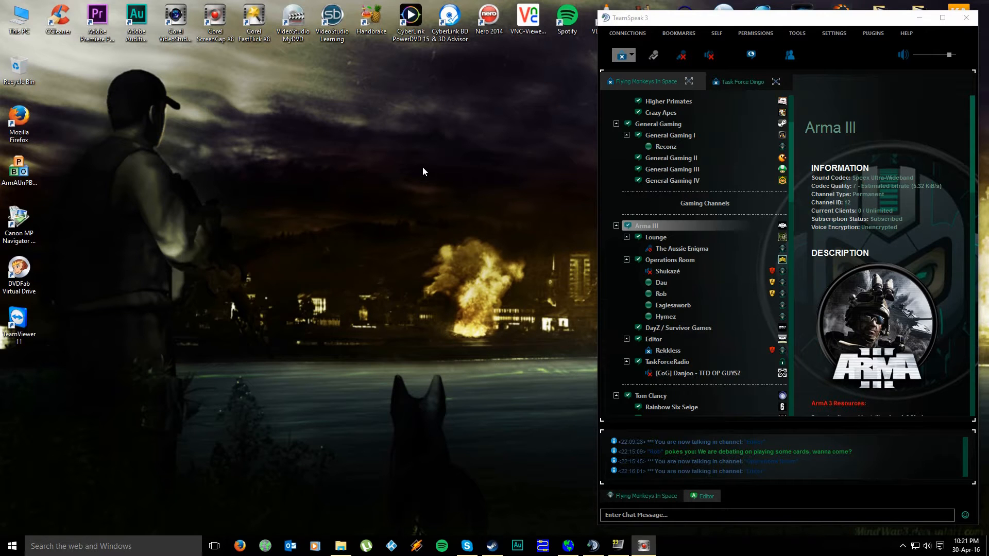
mouse_move(409, 197)
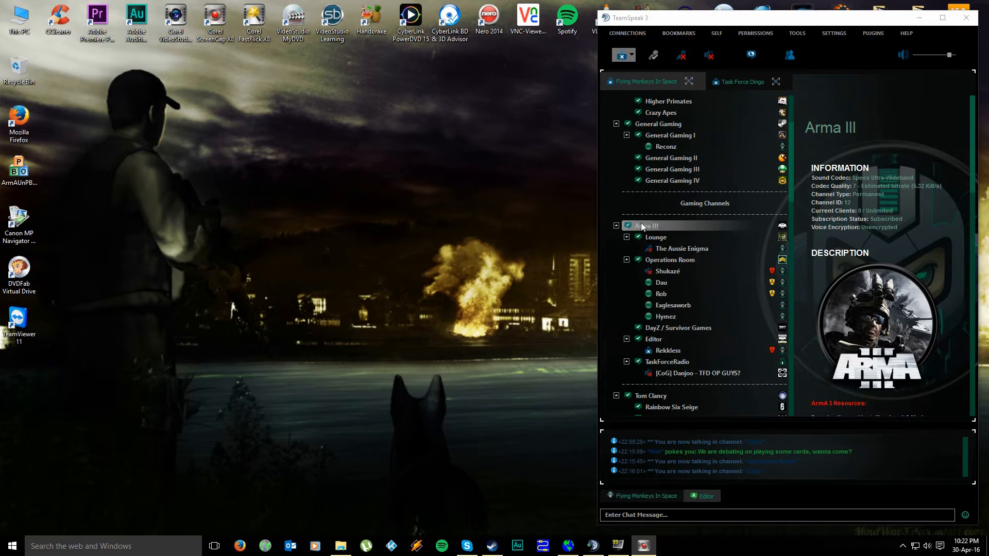
View the Arma III channel's shared file list and close it again
left_click(666, 225)
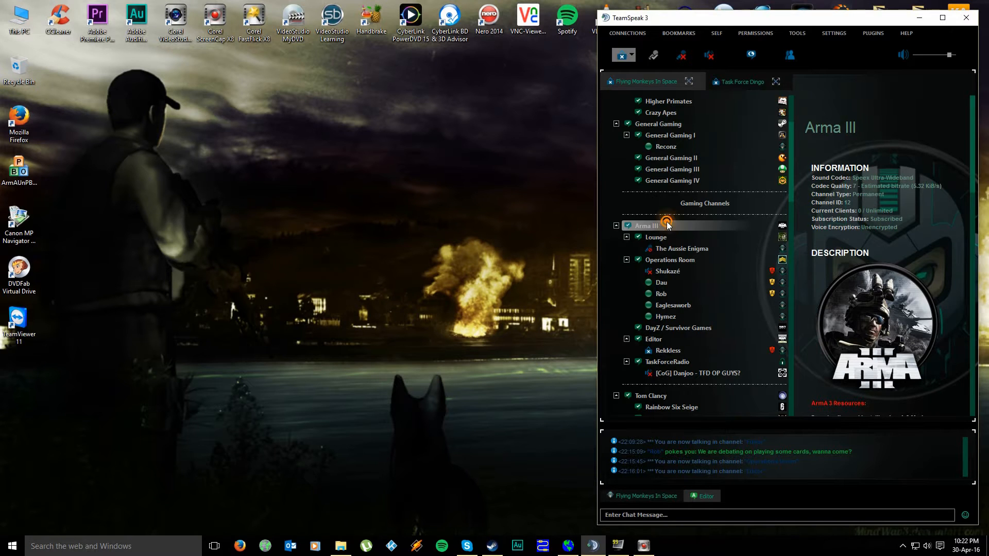
right_click(645, 226)
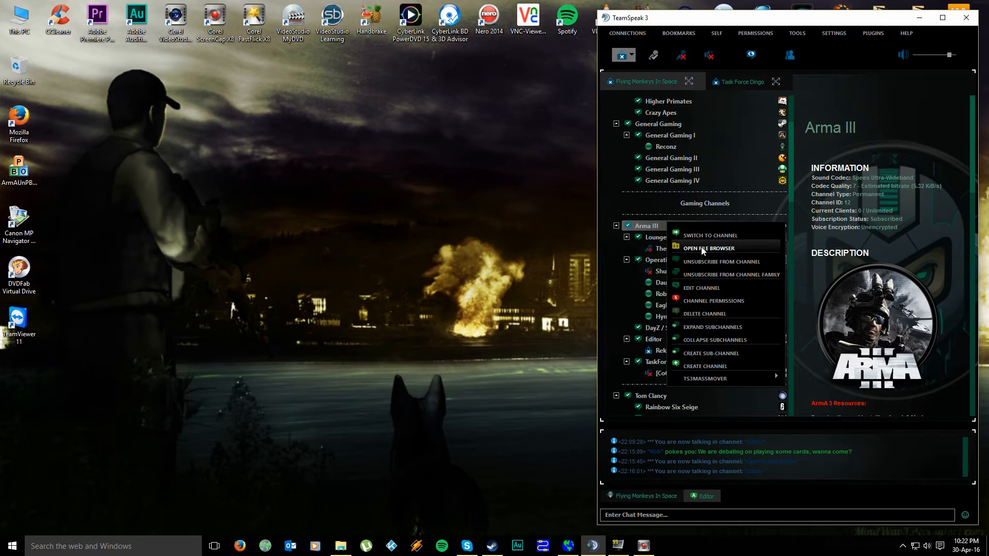
left_click(707, 248)
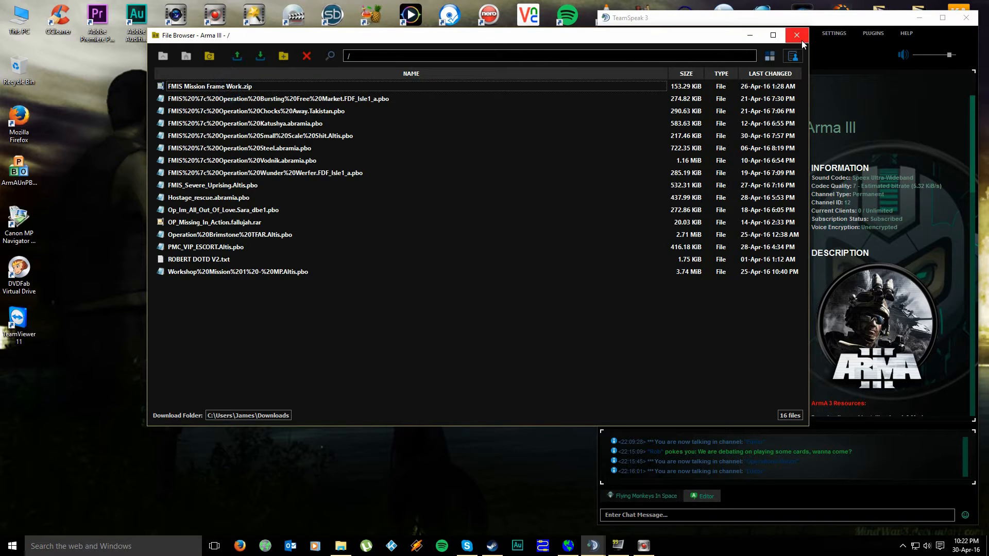
left_click(796, 35)
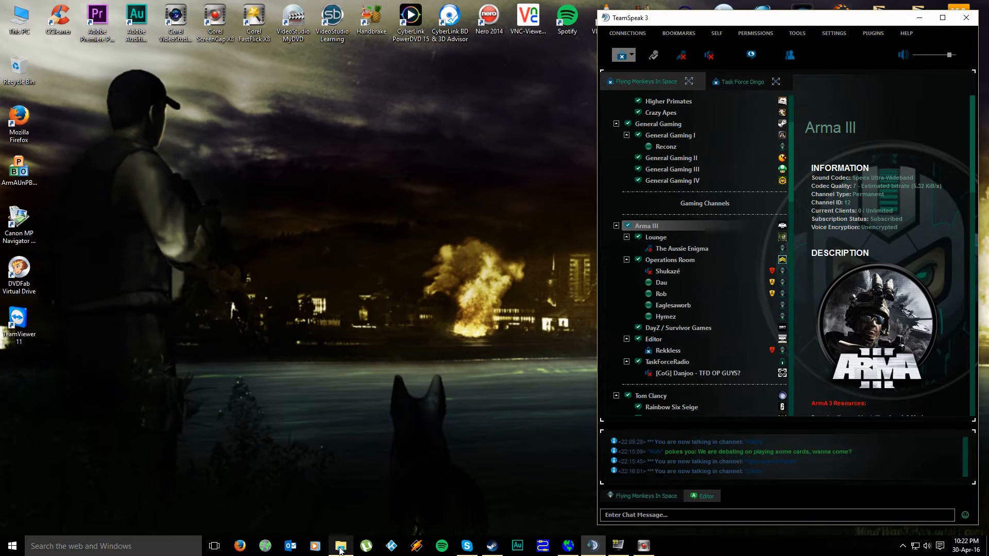
In File Explorer, navigate Documents > Arma 3 - Other Profiles into the Rekkless profile folder
left_click(341, 546)
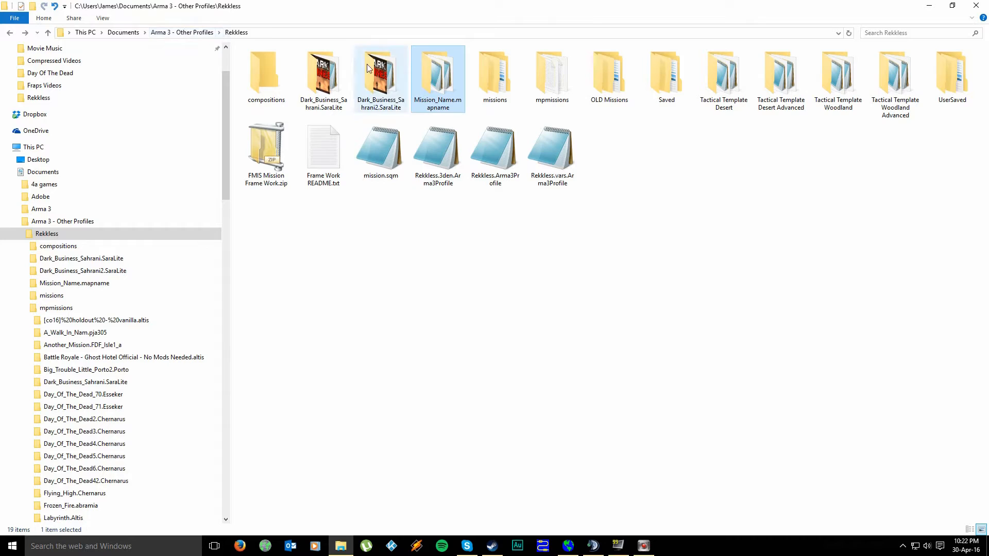
left_click(123, 32)
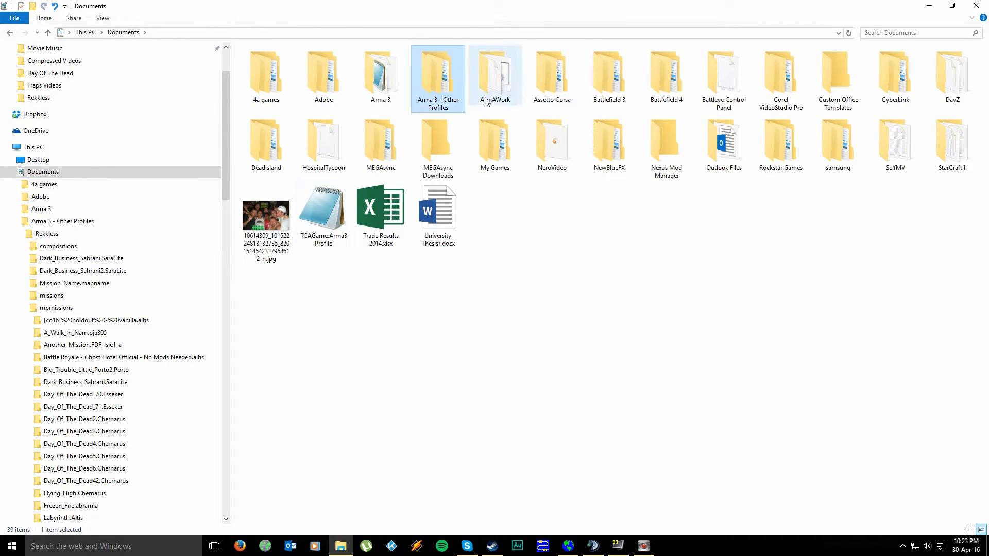
double_click(438, 74)
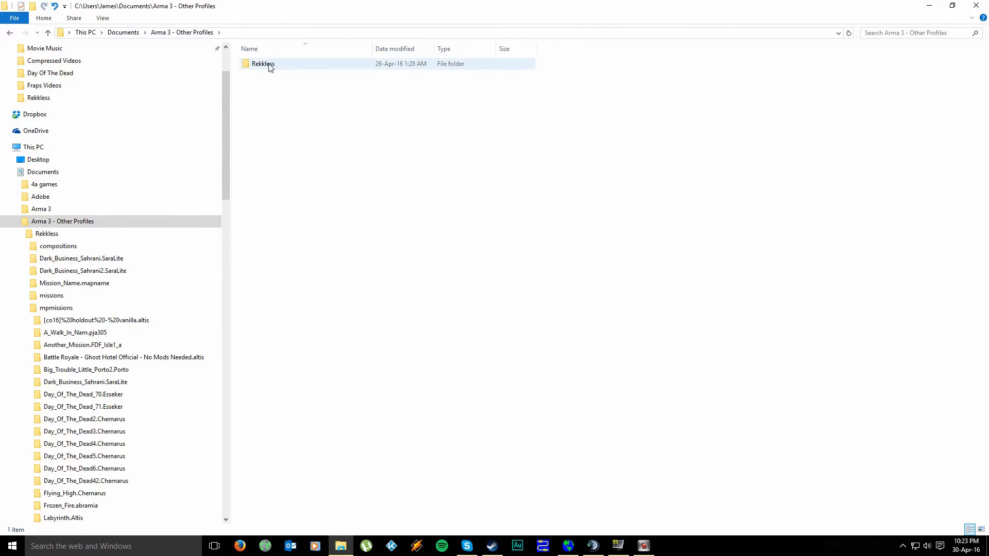
left_click(263, 63)
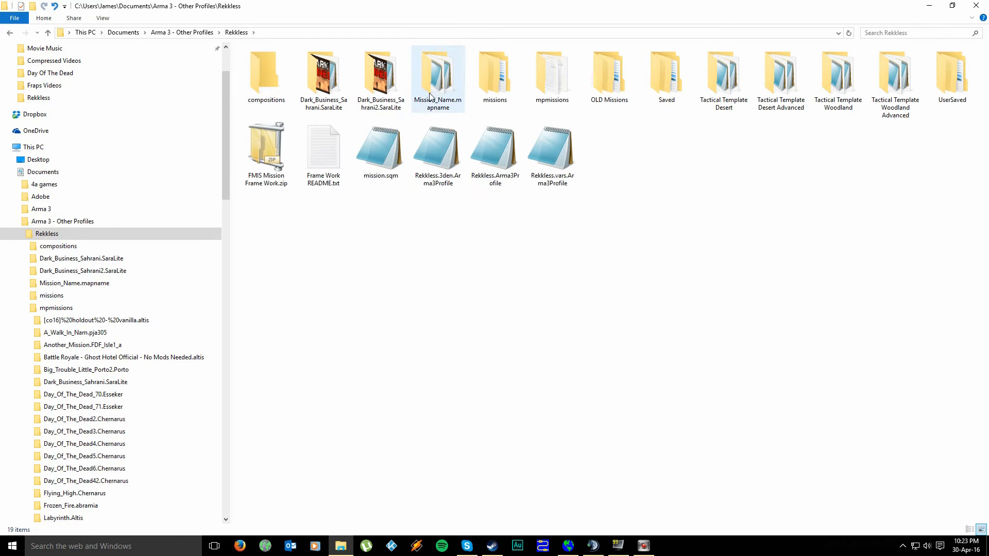
Browse into the mpmissions folder, then return to the profile folder
left_click(551, 75)
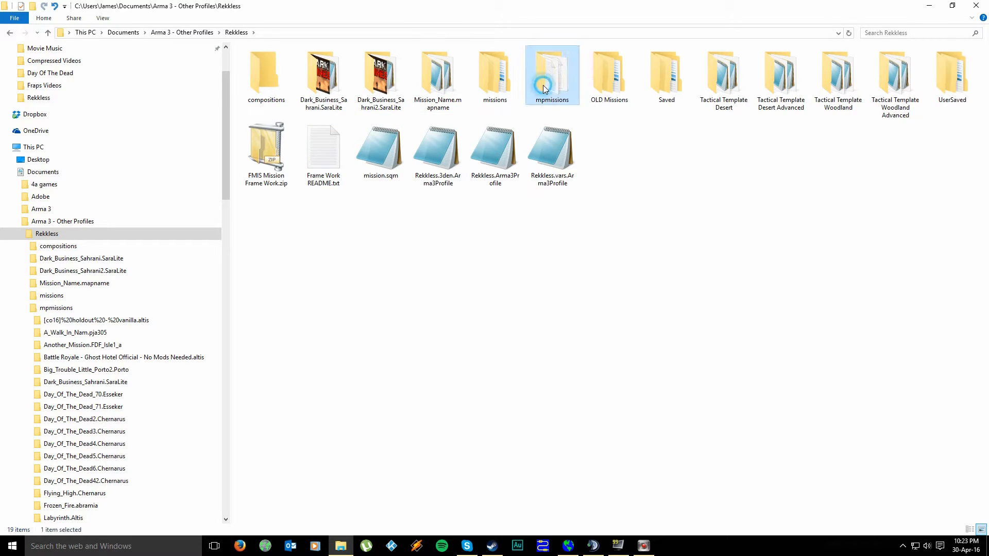
double_click(551, 75)
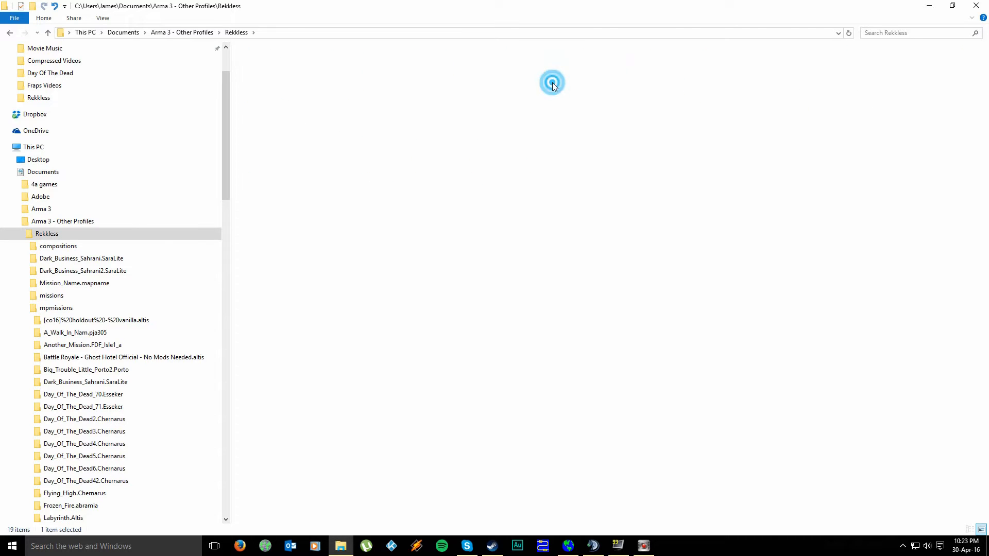
double_click(55, 308)
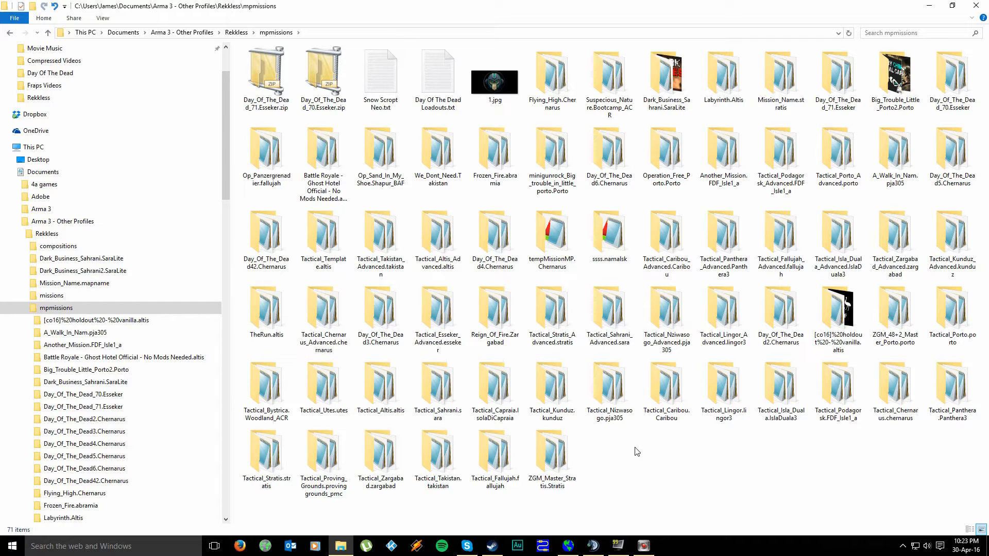
left_click(380, 145)
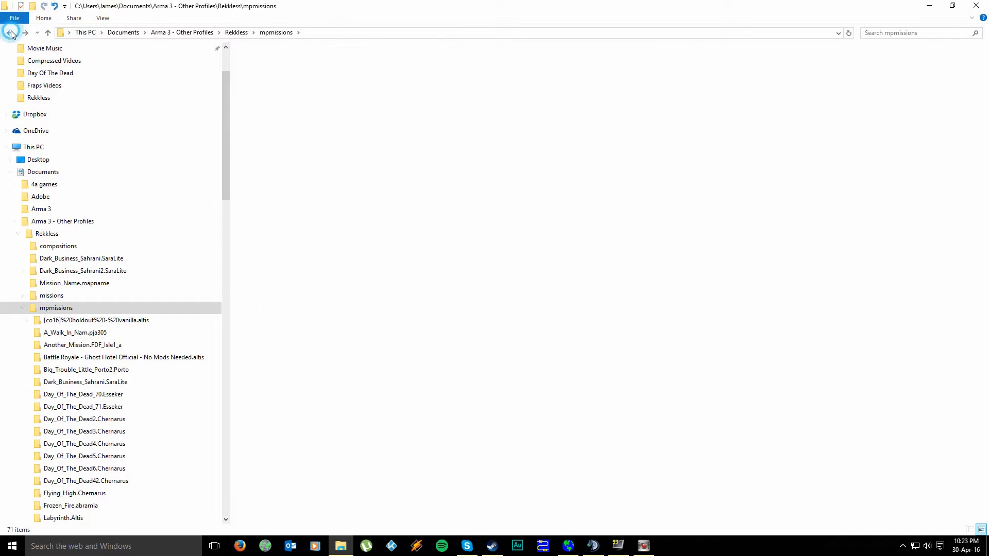
left_click(10, 33)
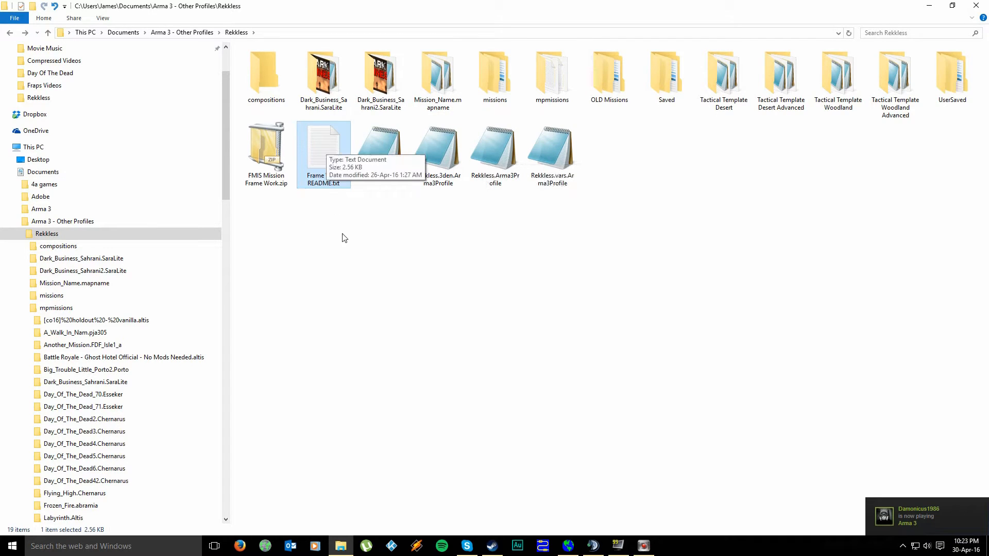
double_click(323, 145)
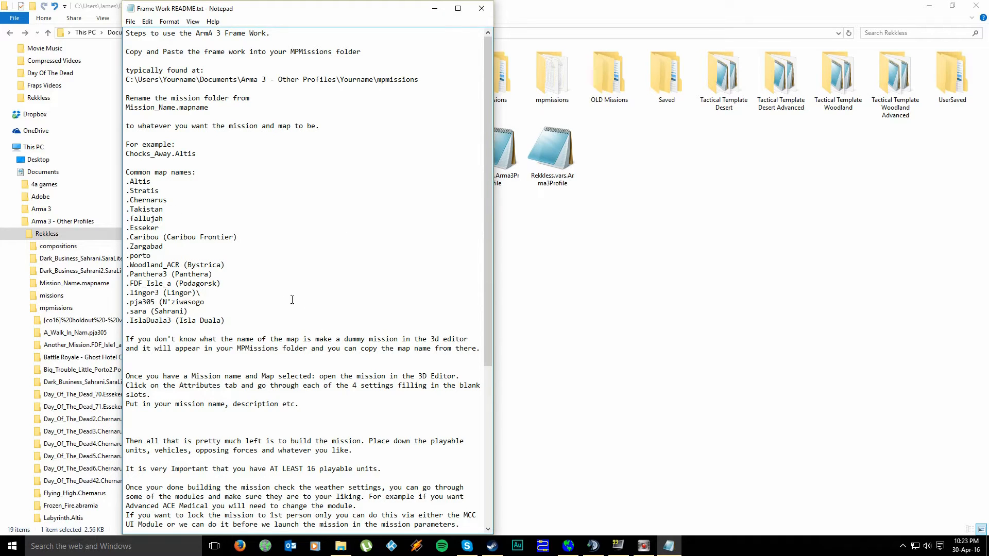
scroll("down", 3)
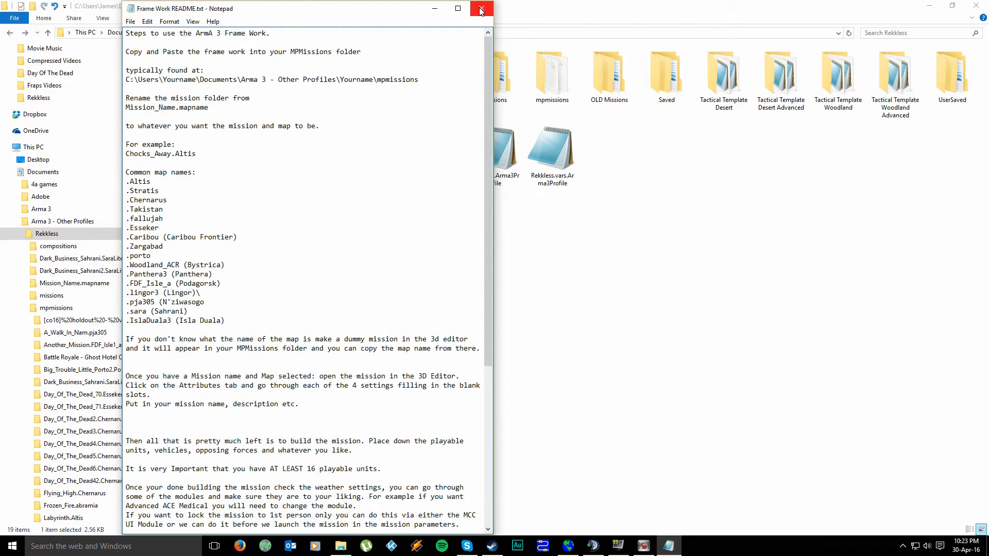
mouse_move(481, 10)
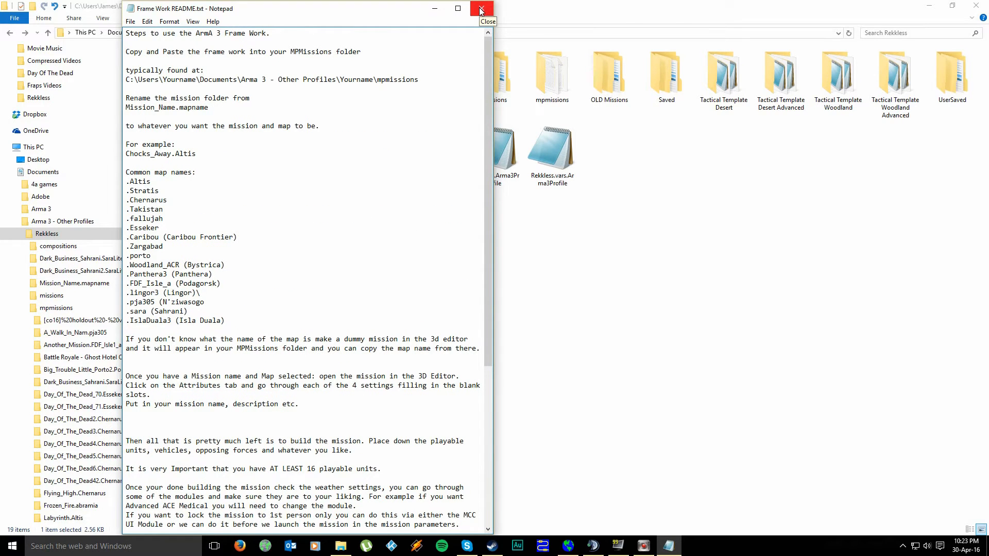
left_click(481, 9)
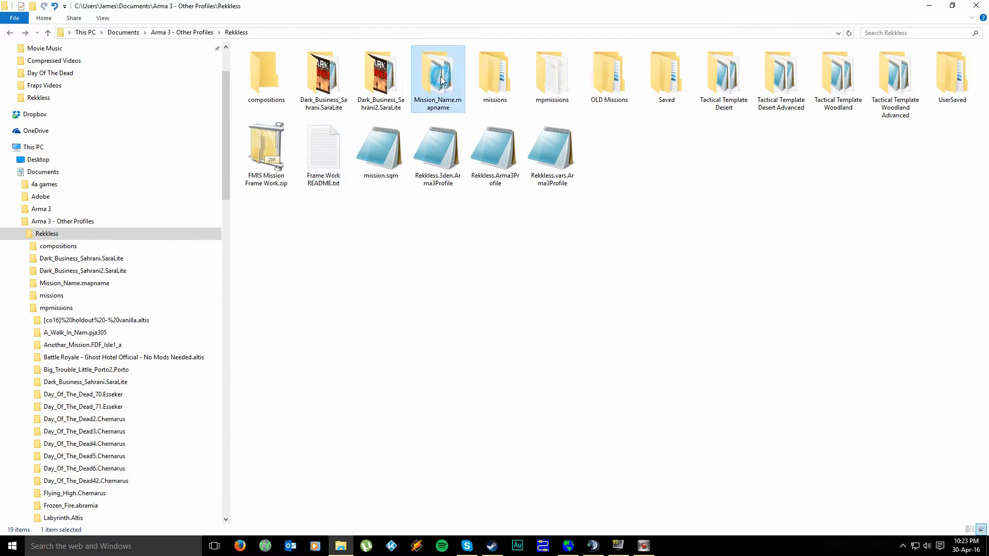
mouse_move(437, 79)
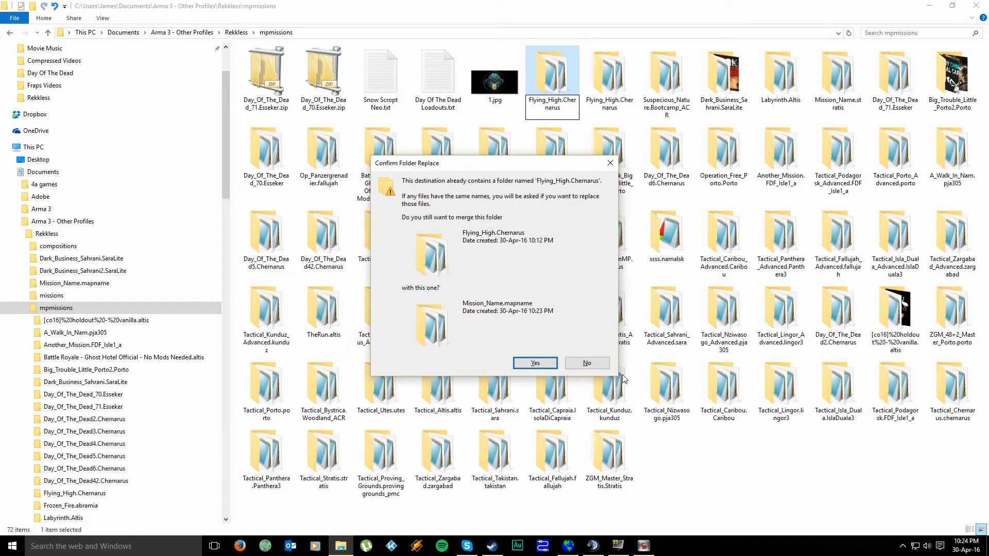
left_click(535, 363)
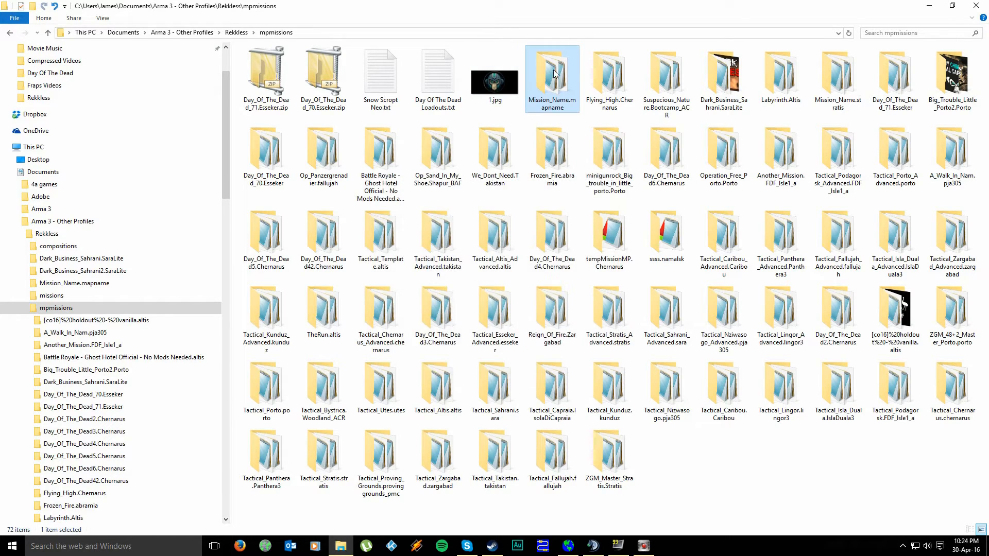
right_click(552, 77)
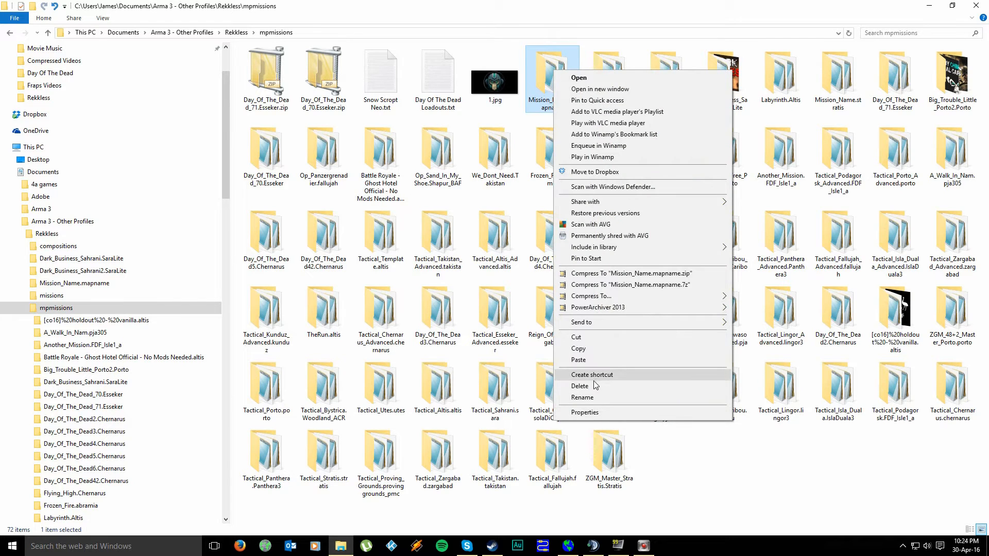
left_click(581, 385)
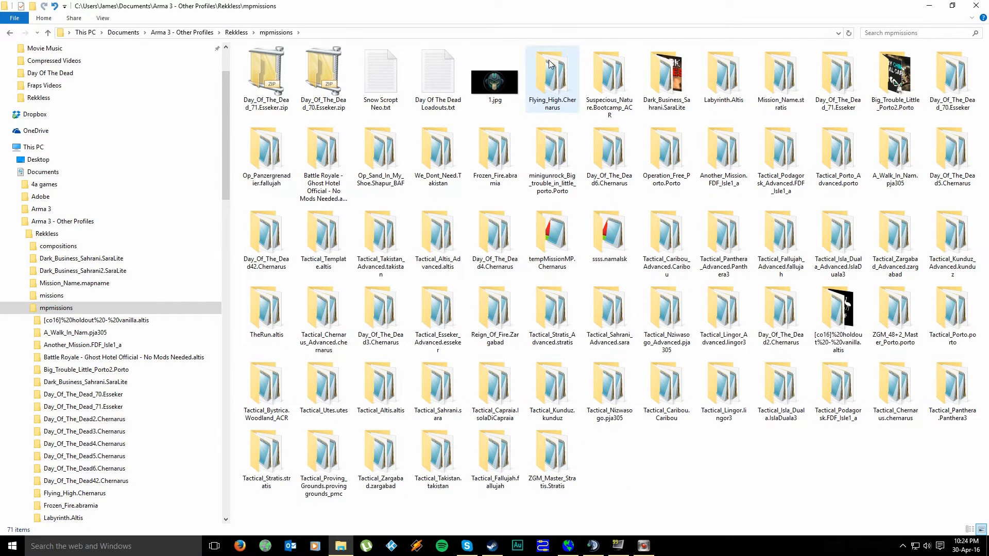
left_click(551, 69)
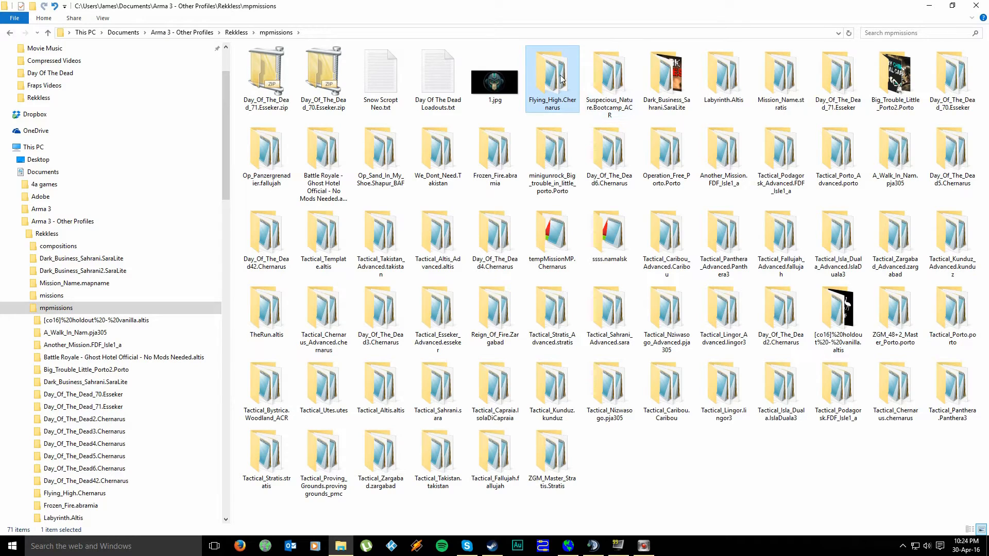
mouse_move(569, 125)
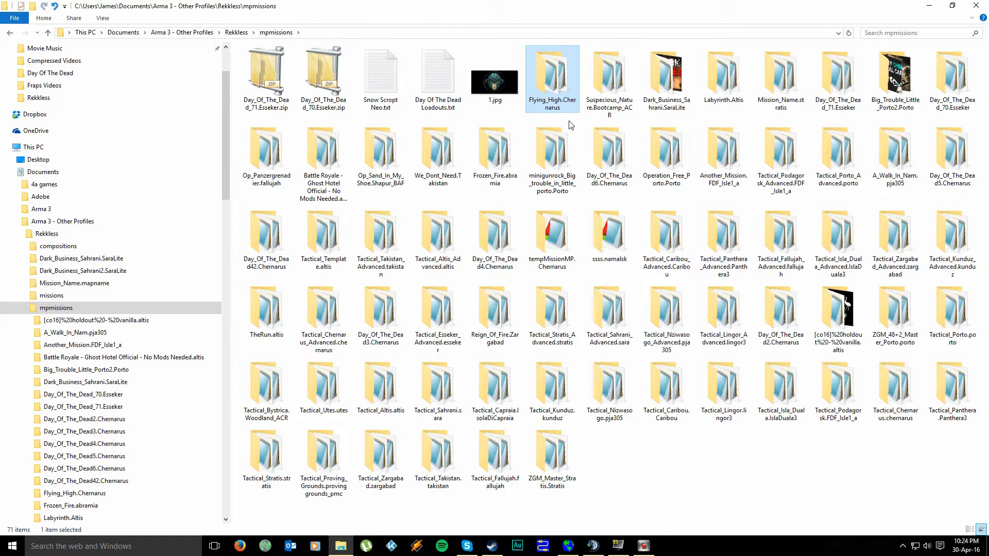
left_click(552, 158)
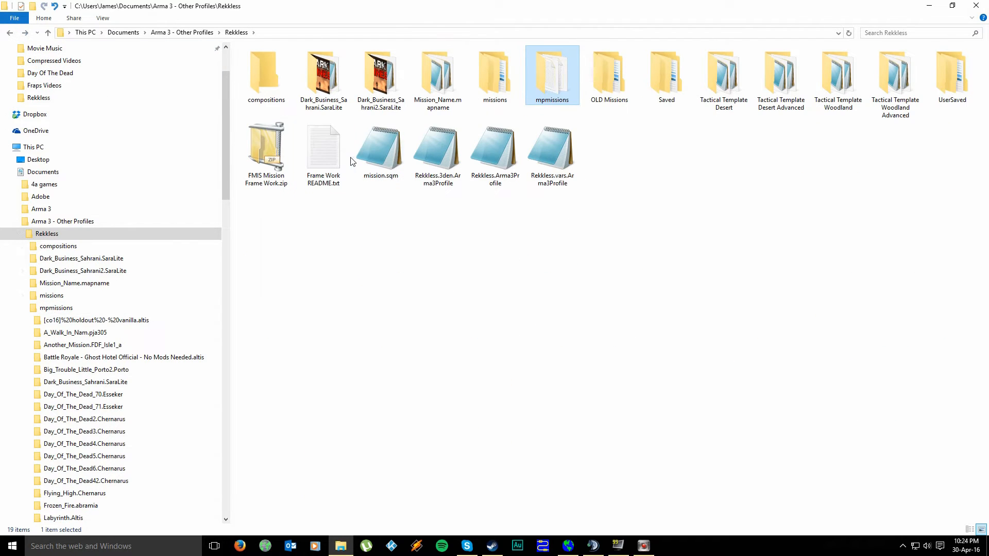
Navigate into mpmissions and open the Flying_High.Chernarus mission folder
double_click(322, 151)
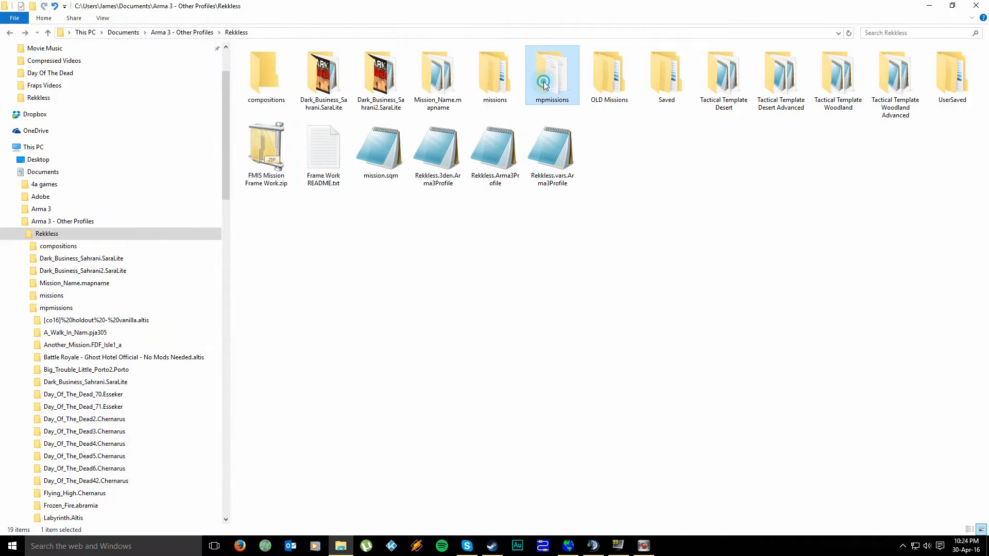
double_click(552, 74)
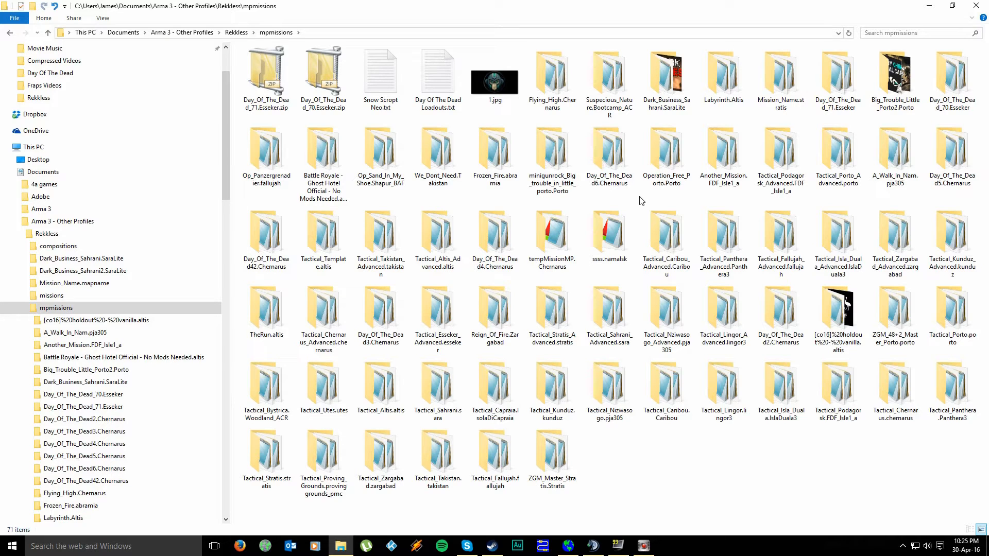
left_click(496, 313)
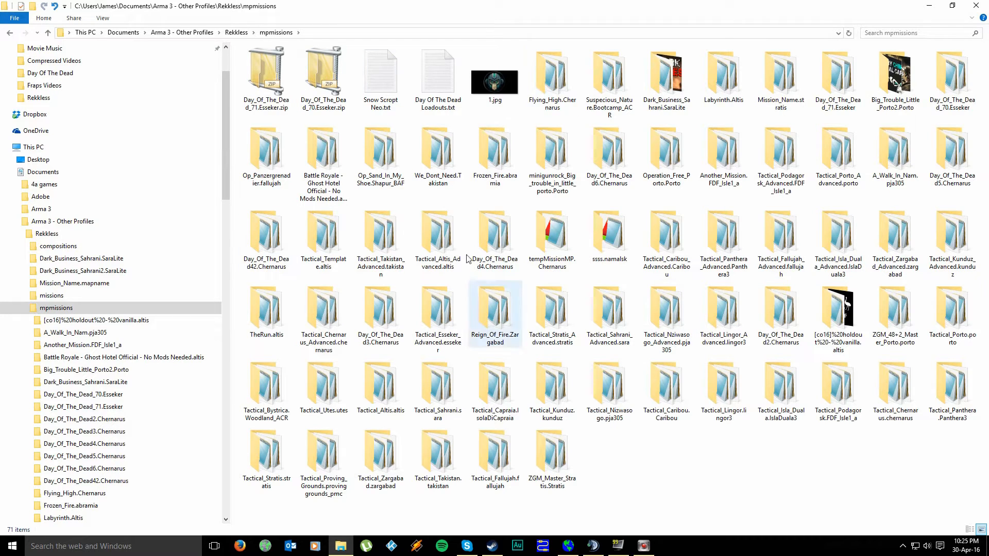
left_click(551, 72)
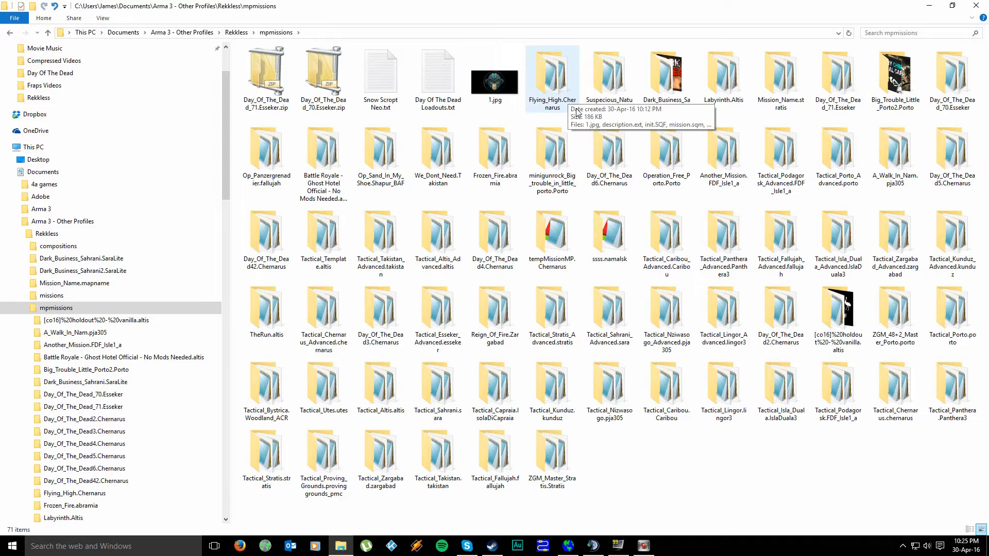
left_click(553, 72)
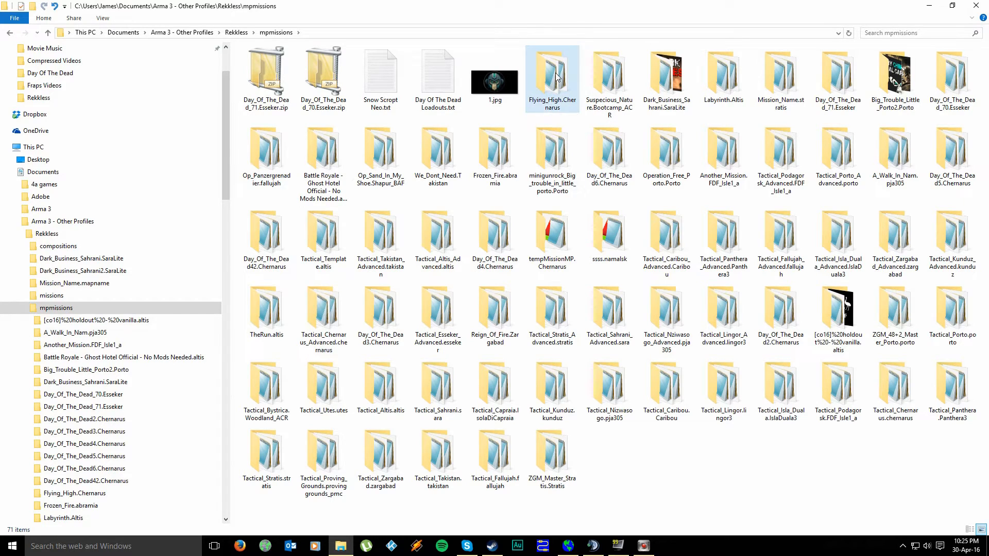
double_click(550, 69)
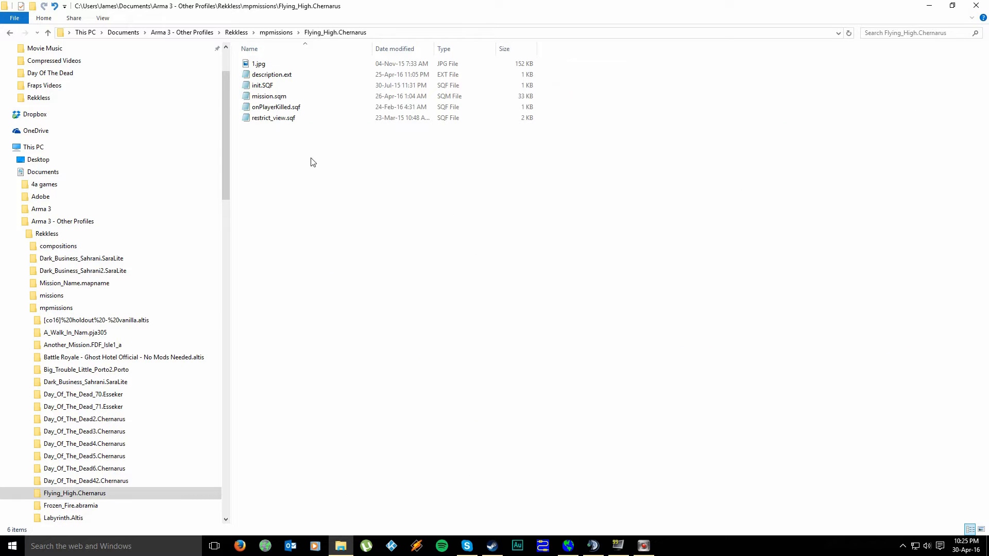
Open the preview image 1.jpg in the Photos viewer
left_click(258, 63)
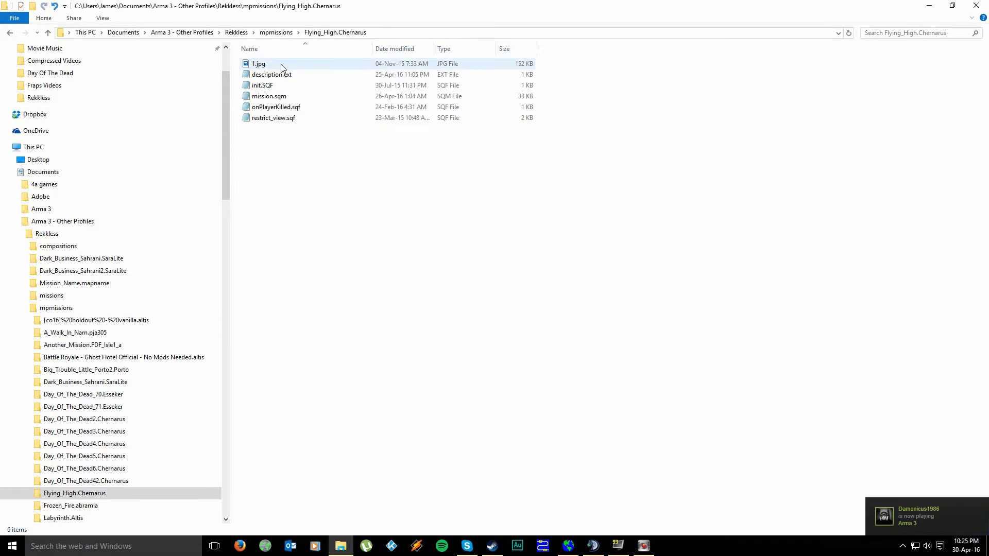
left_click(280, 64)
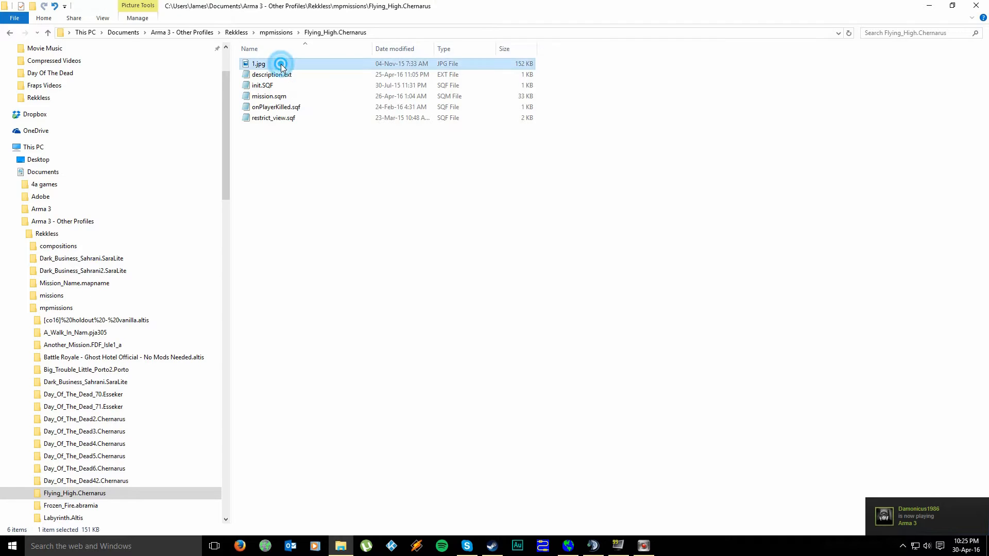
double_click(259, 62)
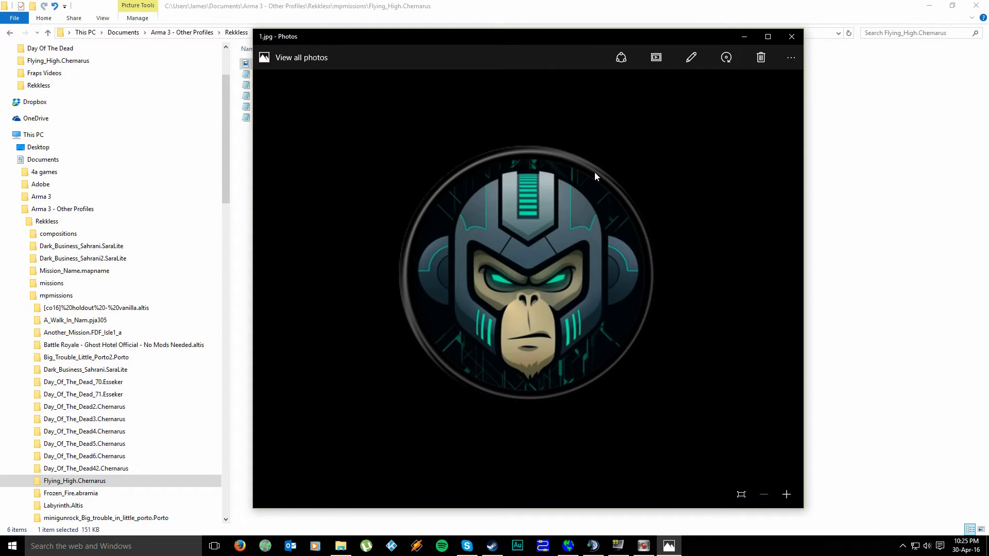
mouse_move(587, 175)
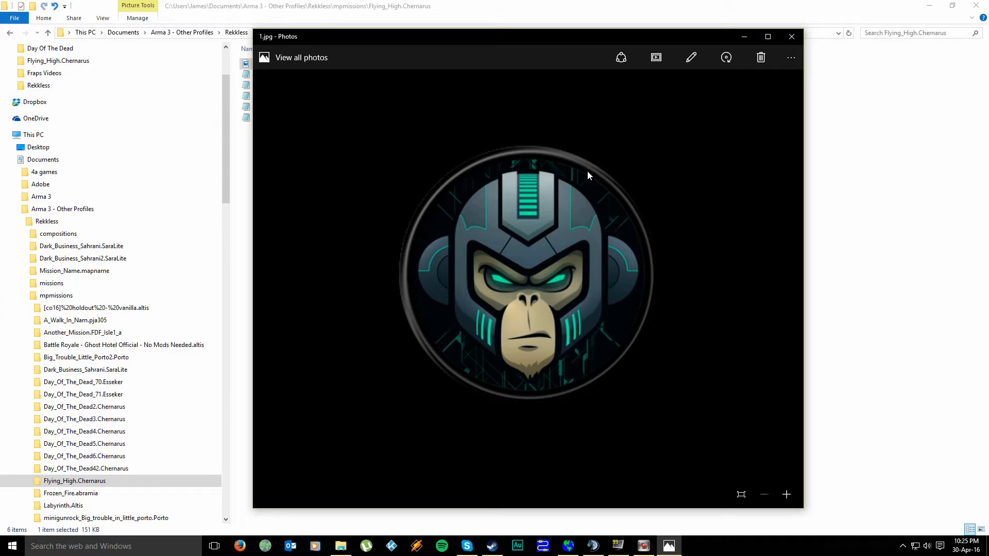
mouse_move(485, 53)
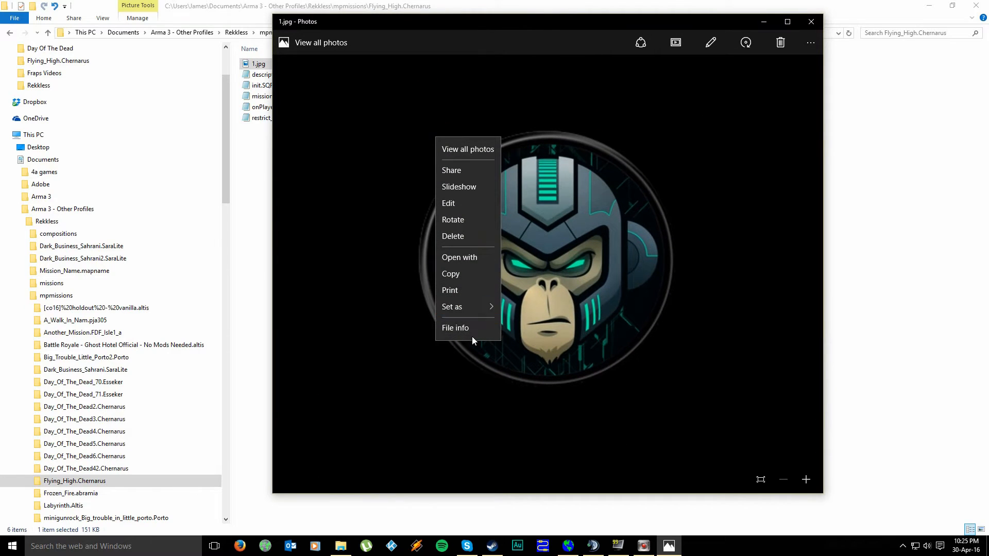
Host a new multiplayer game on Chernarus with the 'Insert Mission Name Here' framework mission selected
left_click(455, 327)
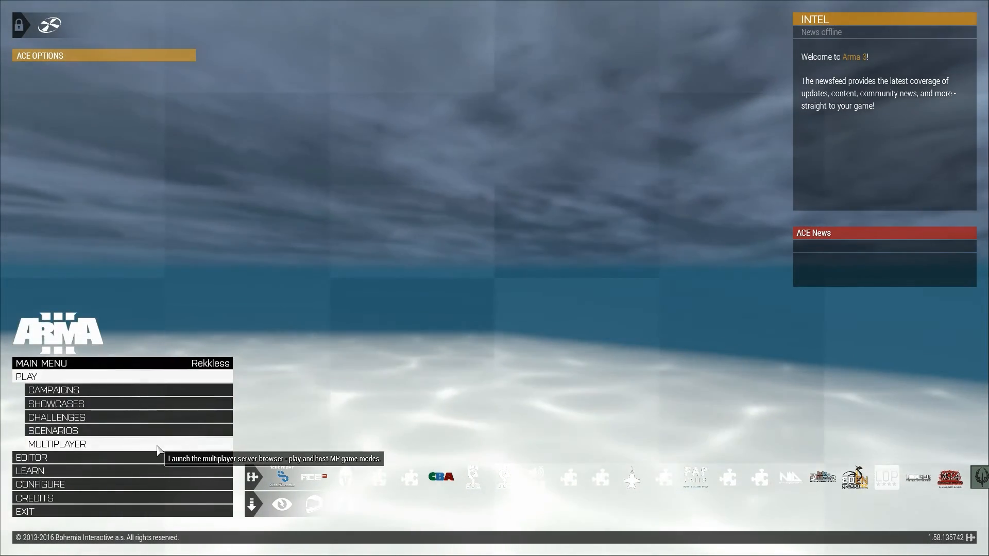
left_click(57, 444)
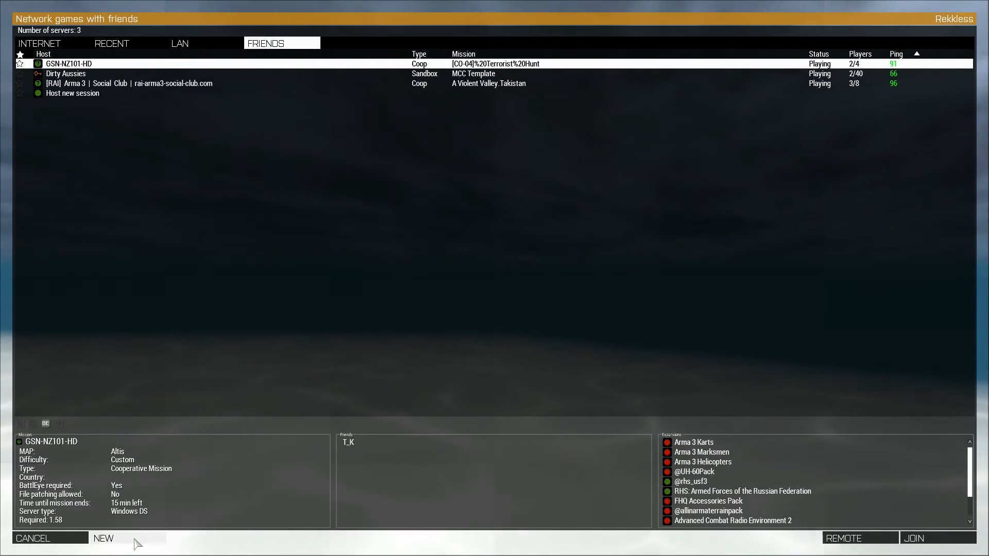
left_click(103, 538)
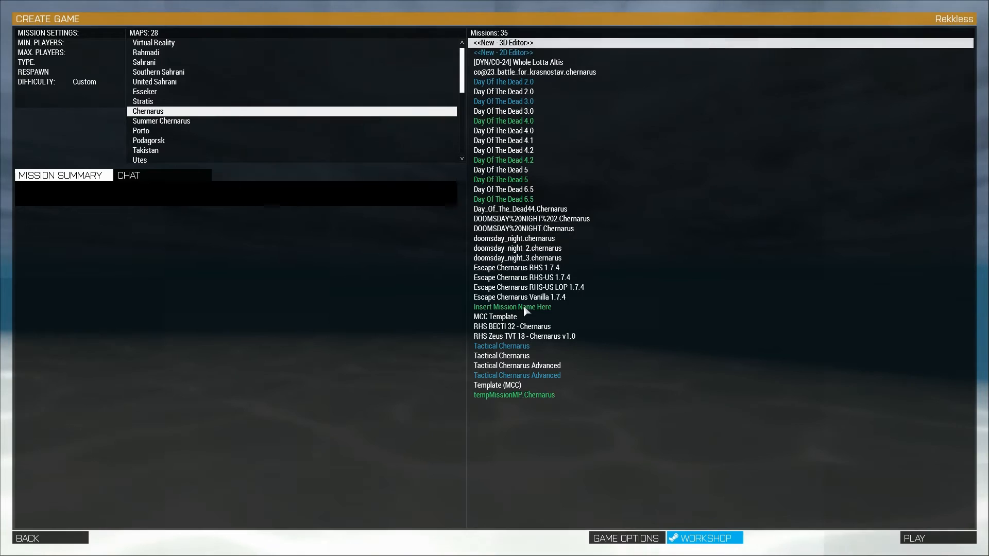
left_click(512, 307)
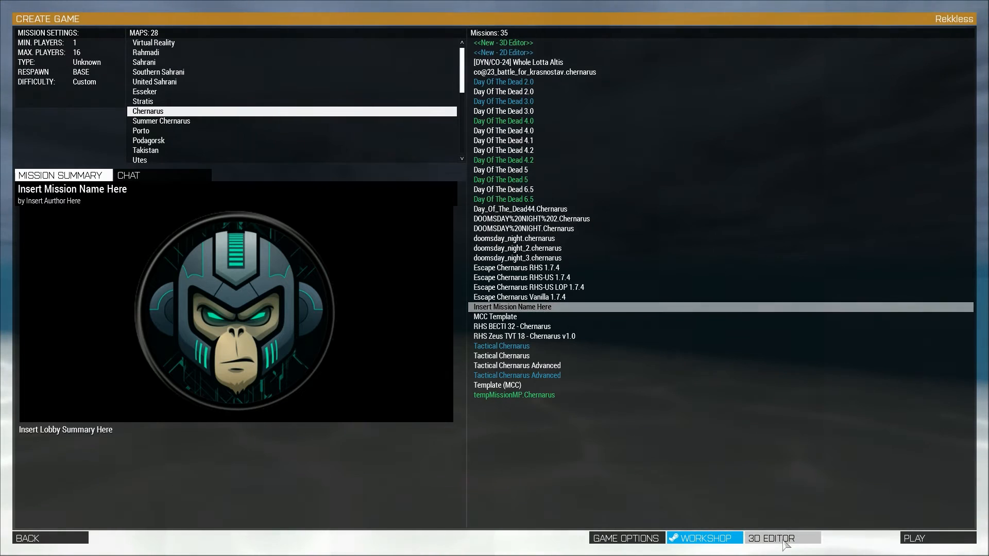
mouse_move(715, 524)
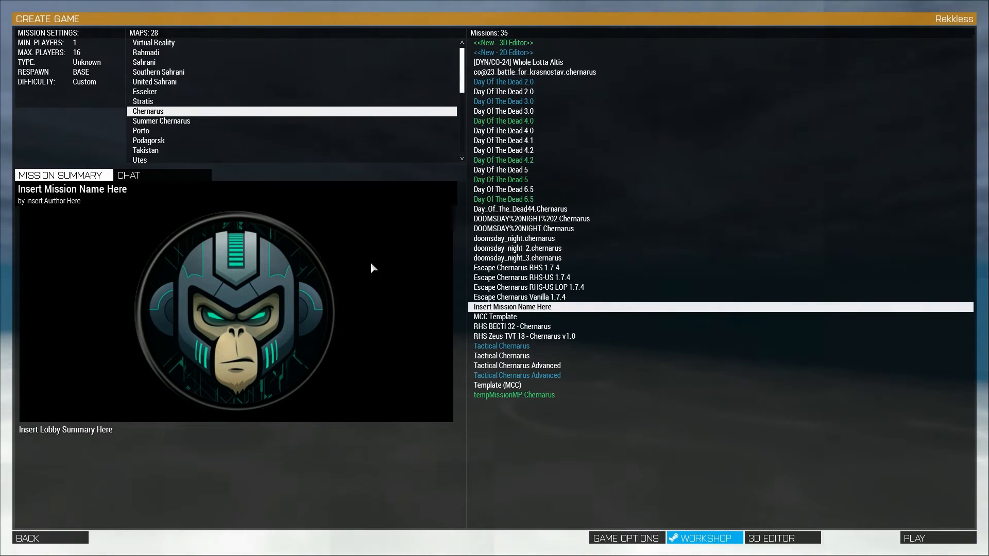
mouse_move(309, 257)
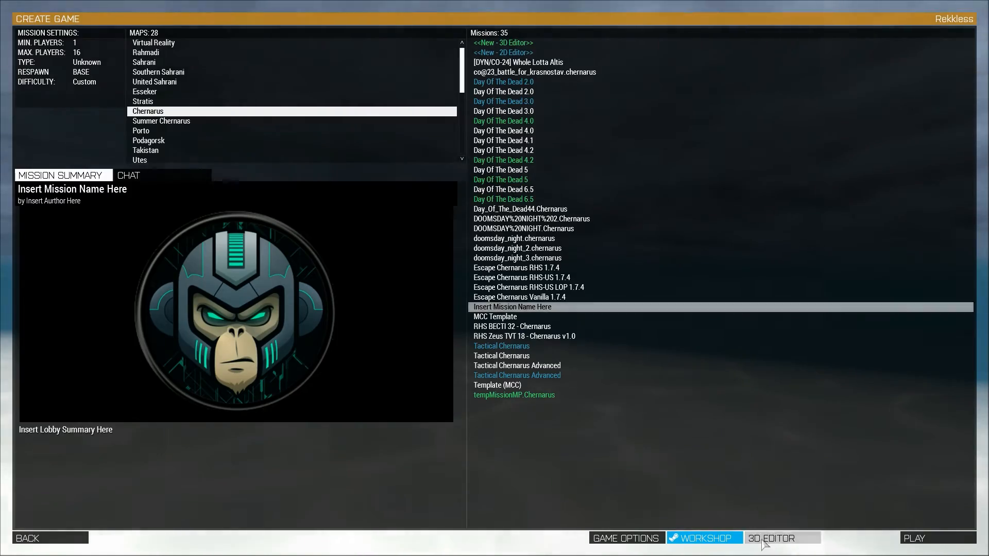
Load the mission in the 3D editor and frame the camera over the placed system modules
left_click(782, 538)
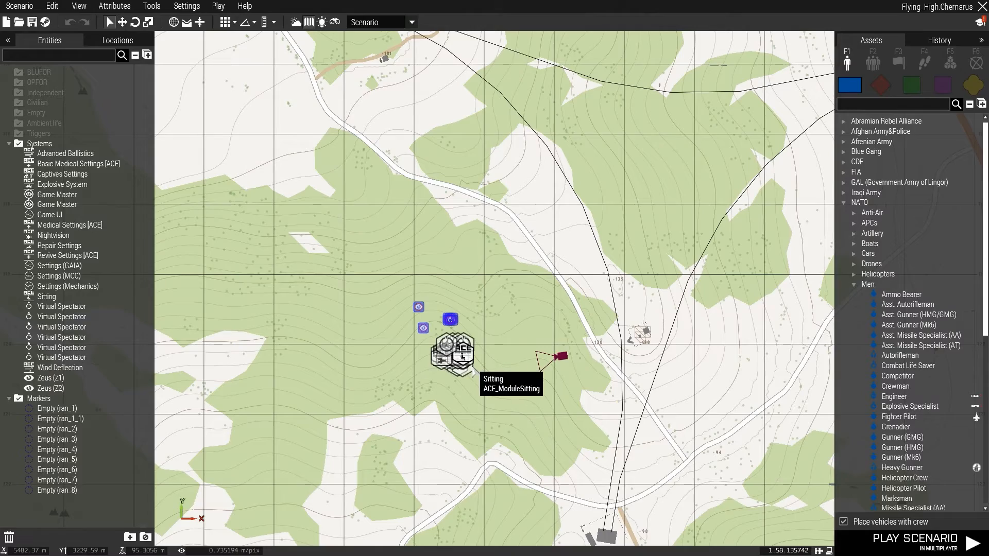
scroll("down", 3)
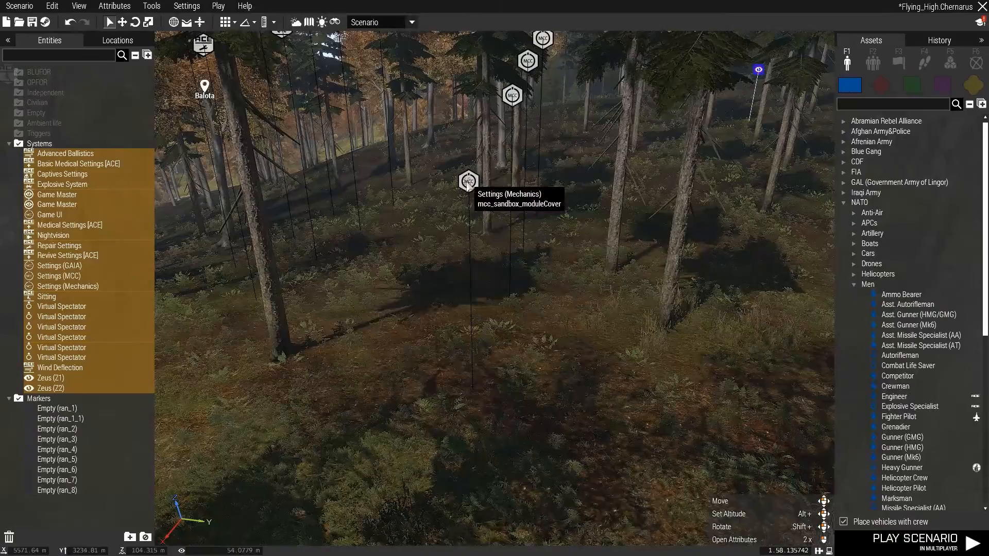
right_click(468, 181)
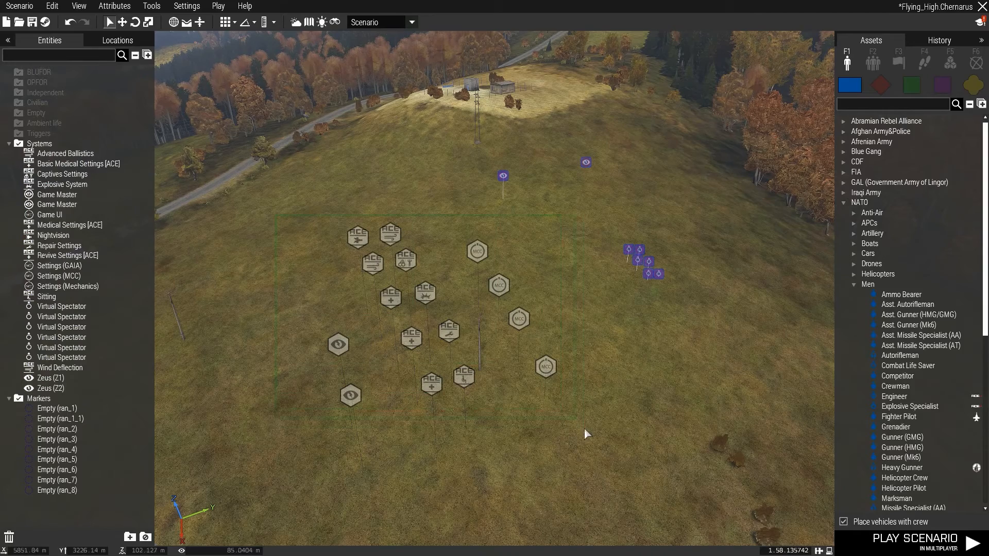
right_click(545, 366)
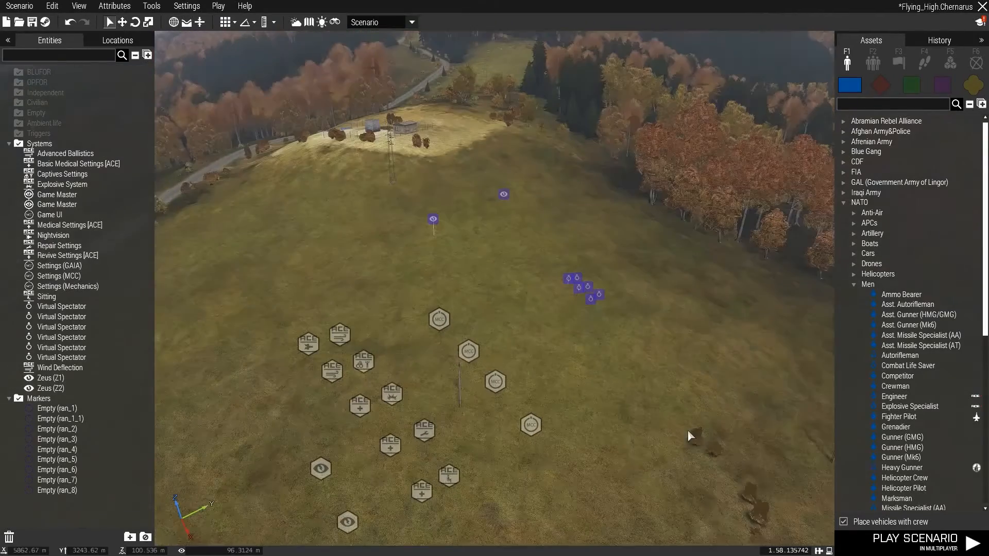
right_click(689, 436)
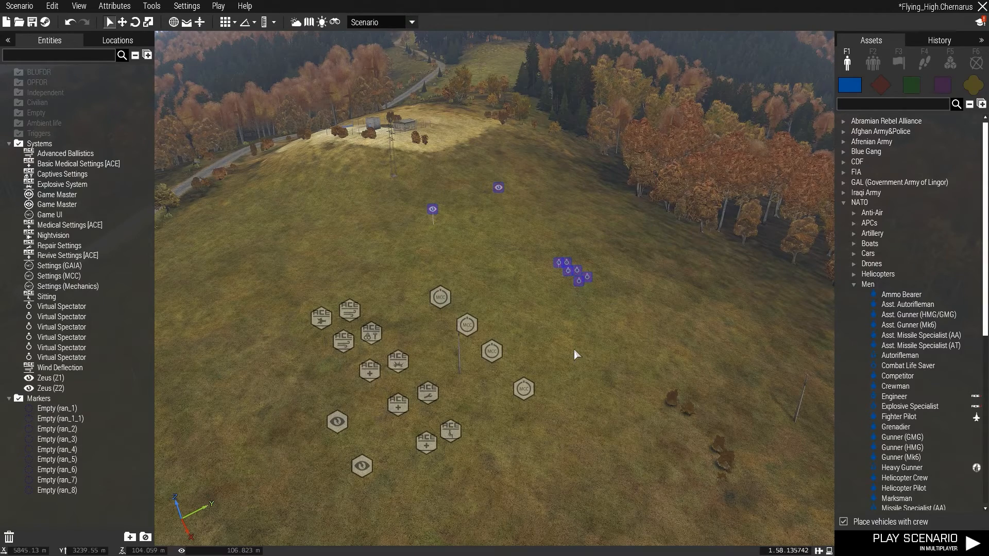
mouse_move(672, 338)
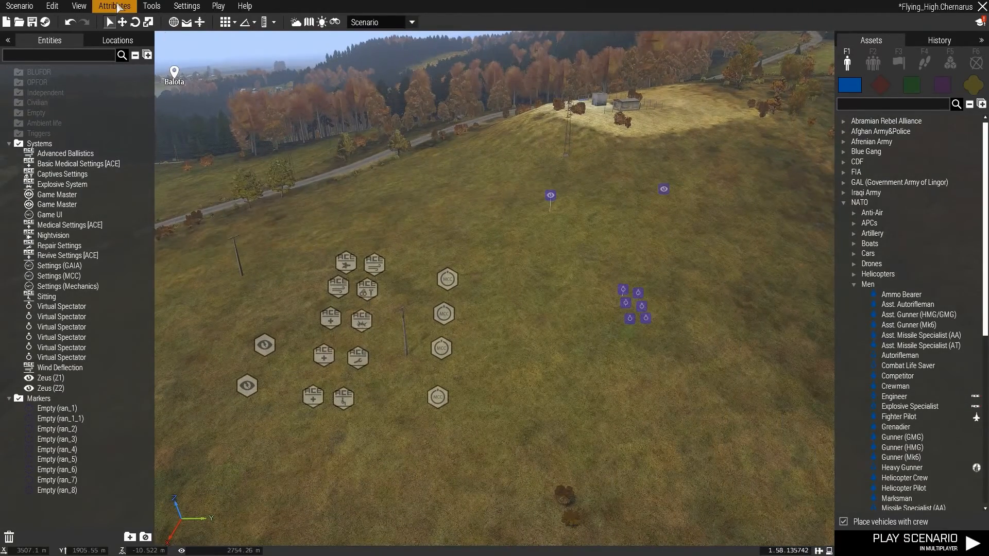
In the general attributes, set the title to Flying High and the author to Rekkless
left_click(113, 6)
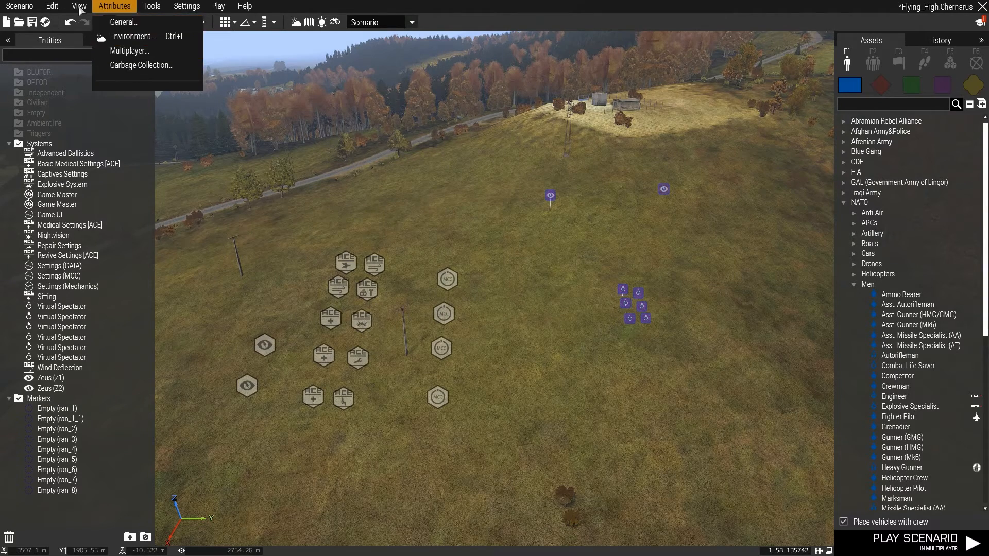
mouse_move(125, 22)
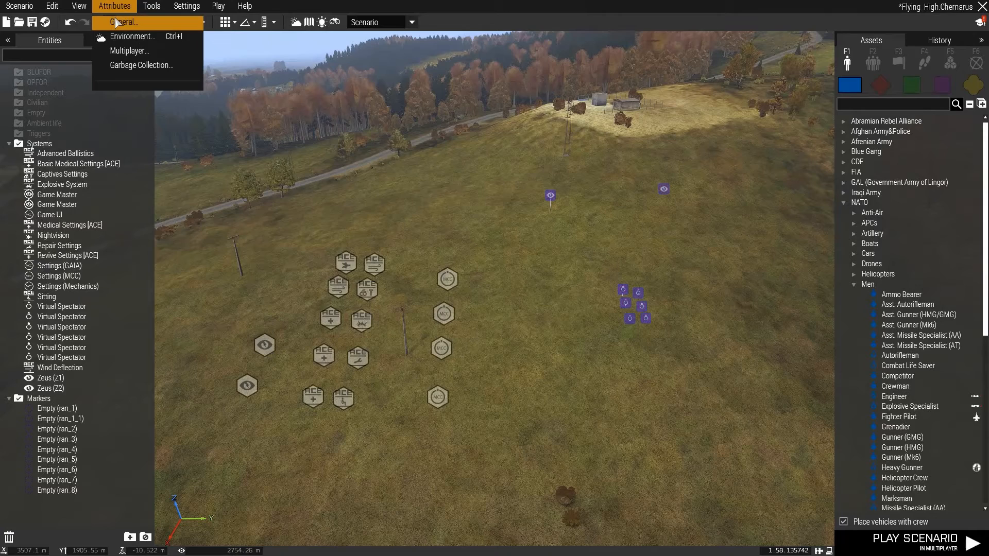
left_click(125, 22)
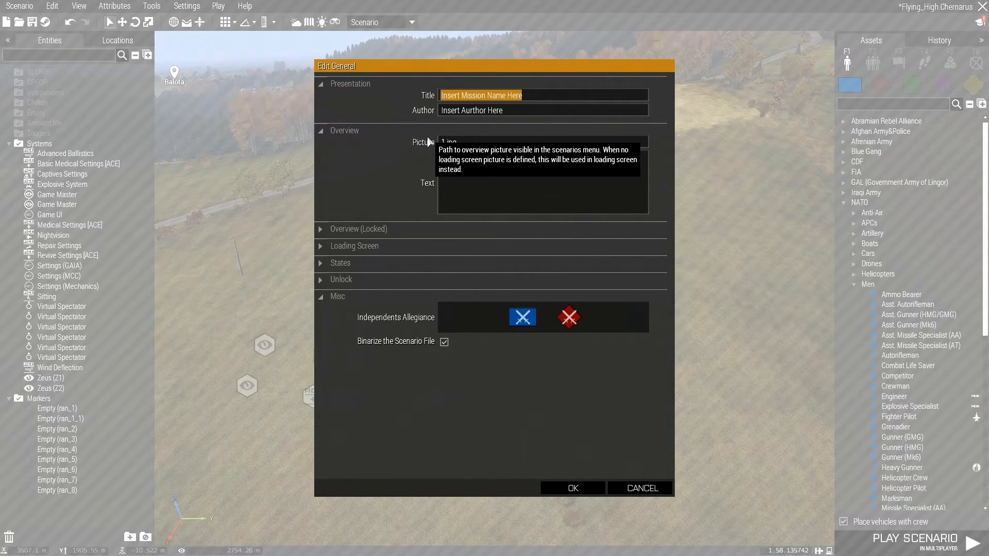
type("Flying High")
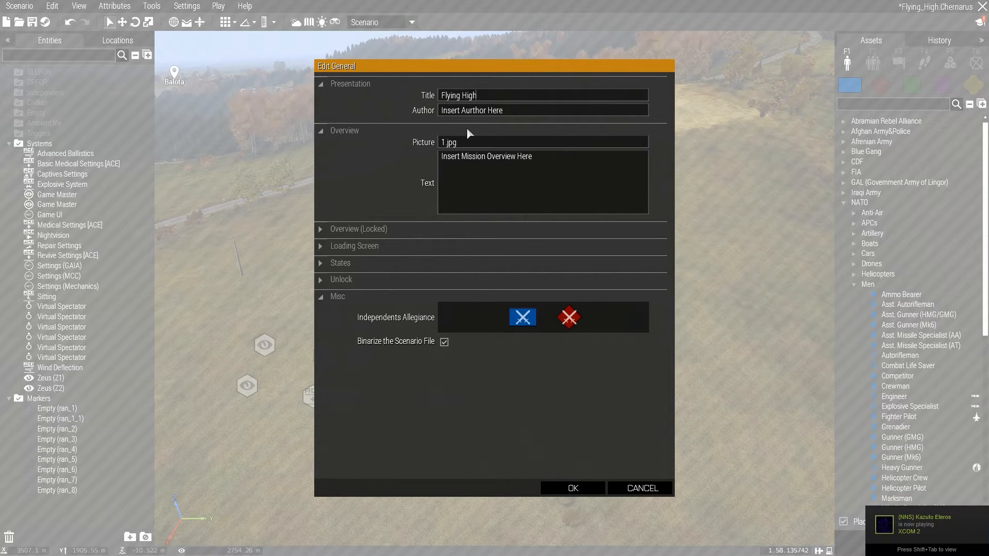
type("Rekkless")
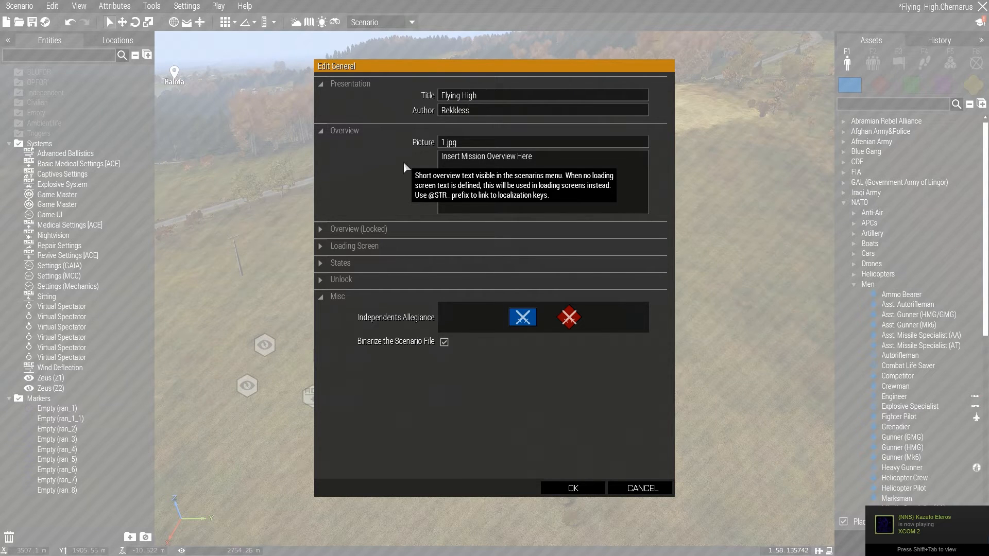
Fill matching overview and loading-screen texts replacing the placeholders
left_click(485, 156)
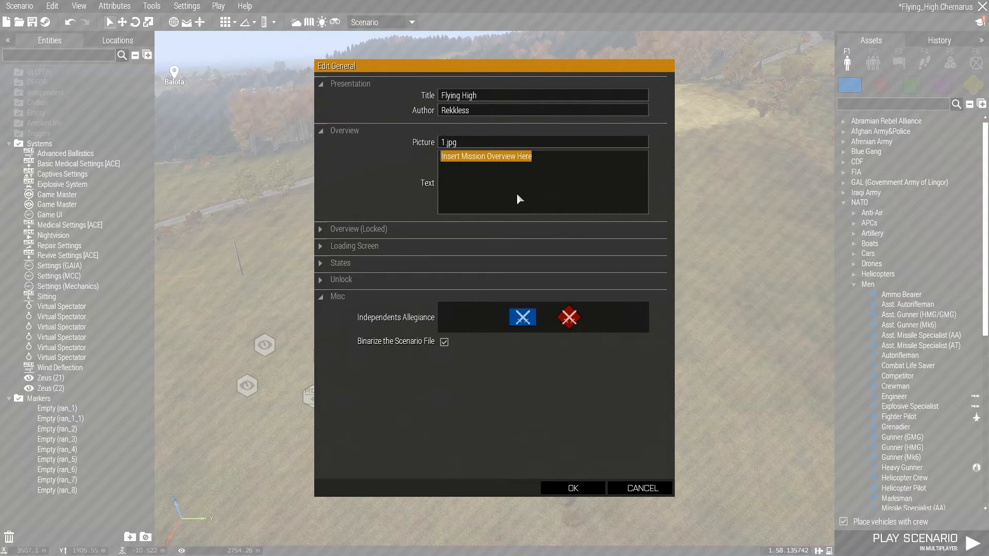
type("F")
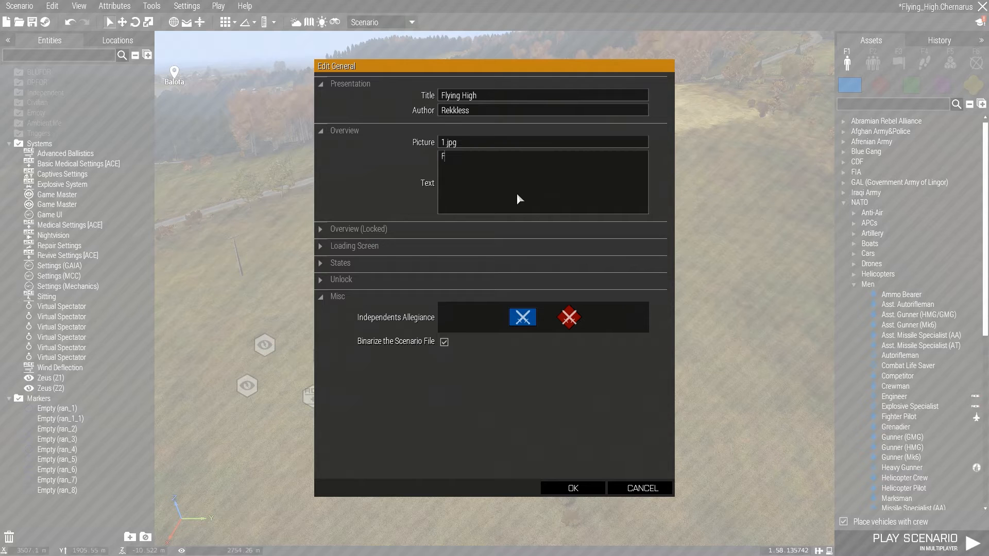
type("omb Some Shit Yo!")
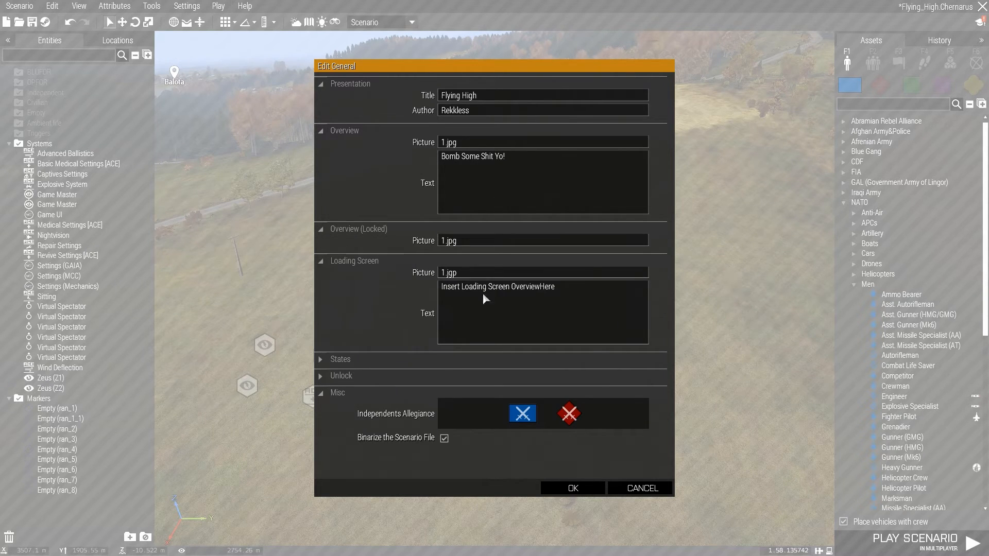
triple_click(497, 287)
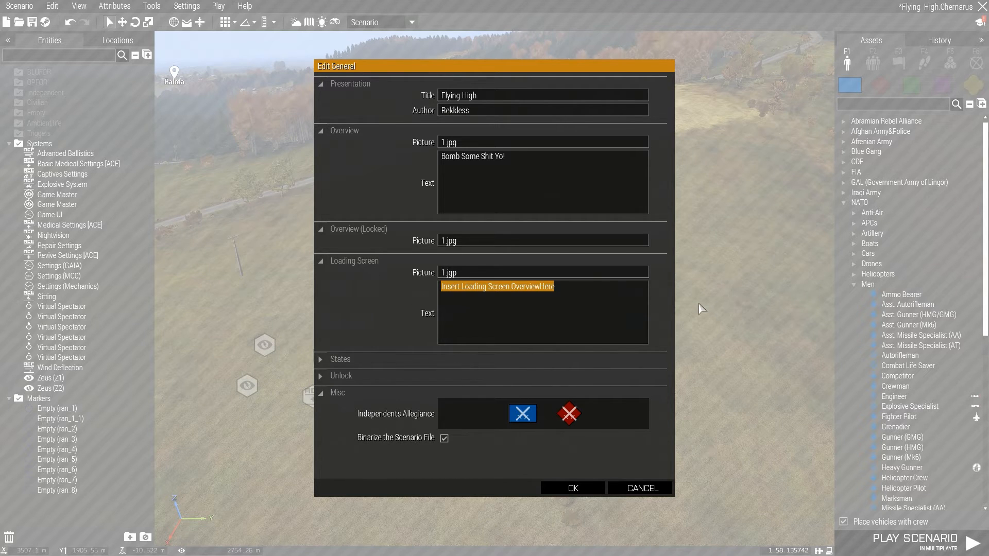
type("Bomb Some Shit Yo!!")
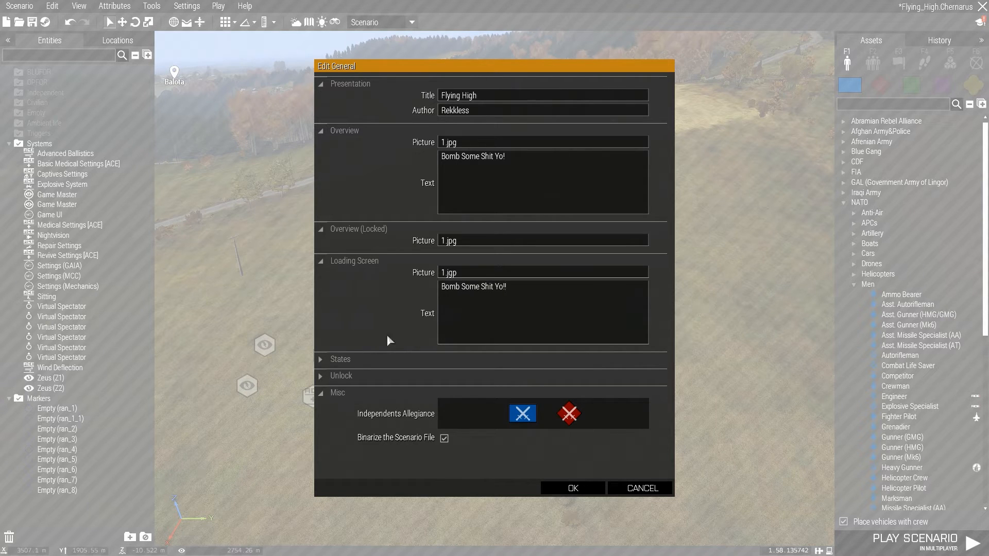
scroll("down", 3)
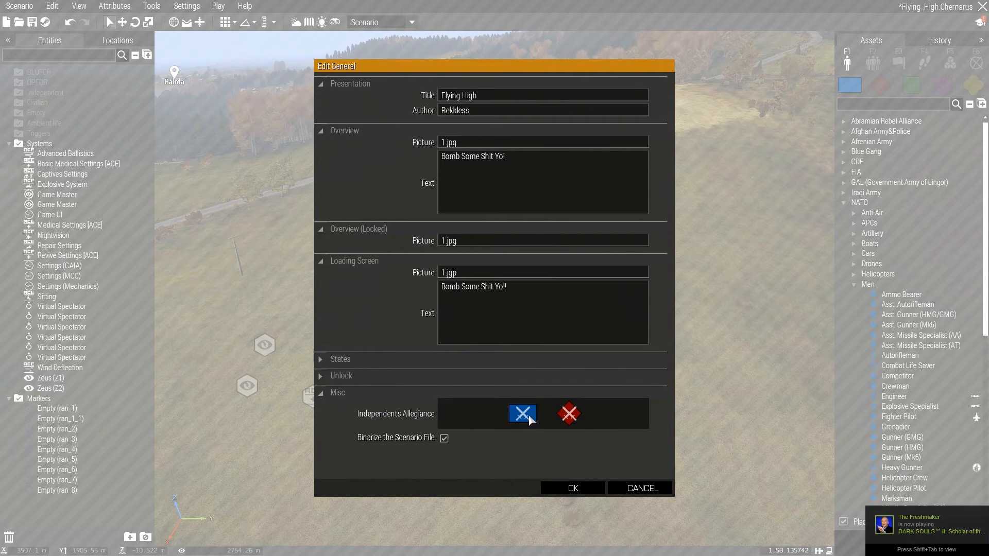
mouse_move(544, 423)
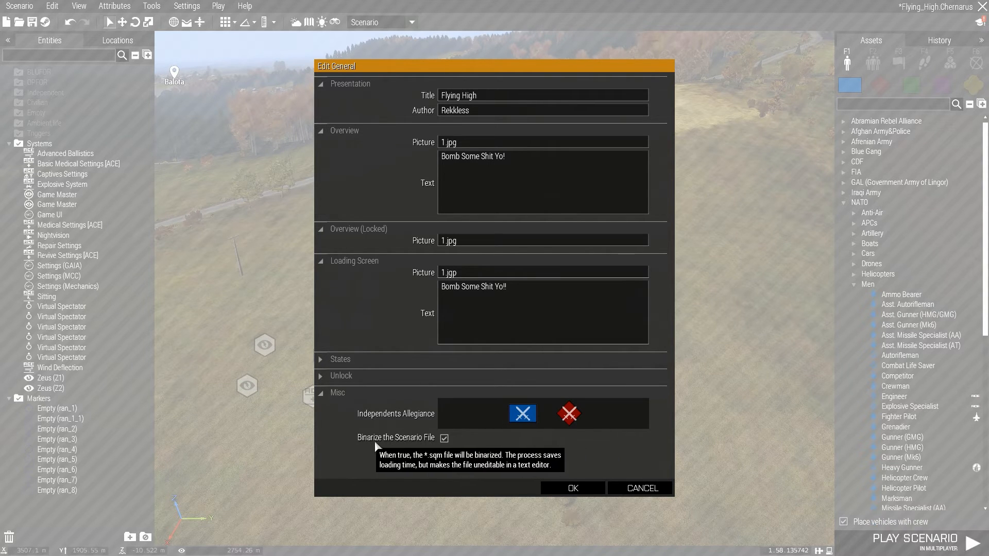
mouse_move(569, 52)
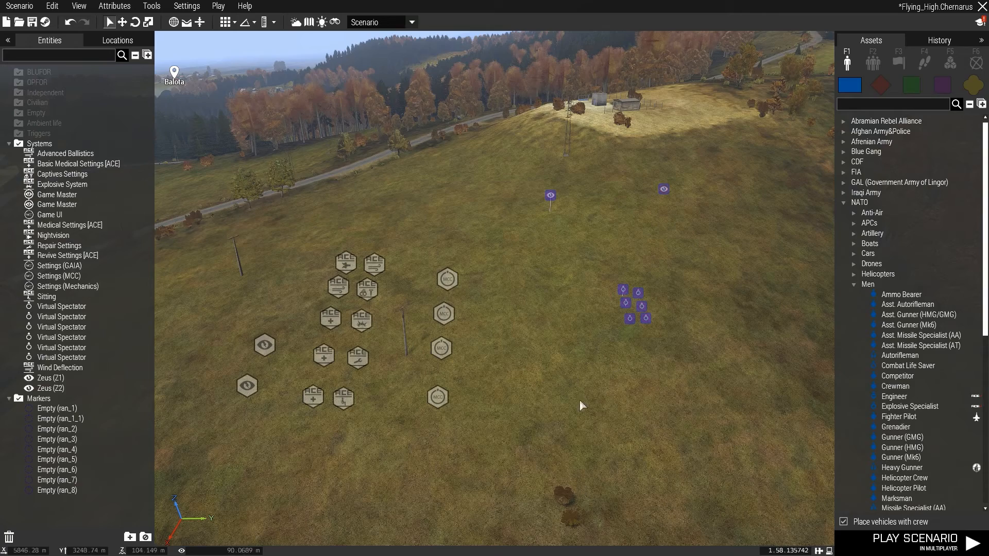
Review the multiplayer attributes — spectator respawn, shared objectives disabled — and confirm them unchanged
left_click(114, 6)
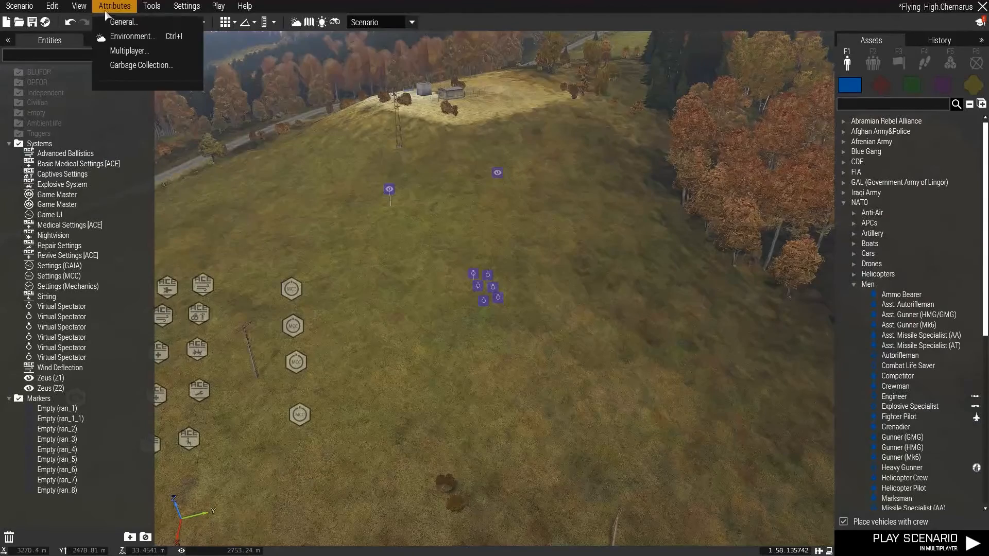
left_click(130, 50)
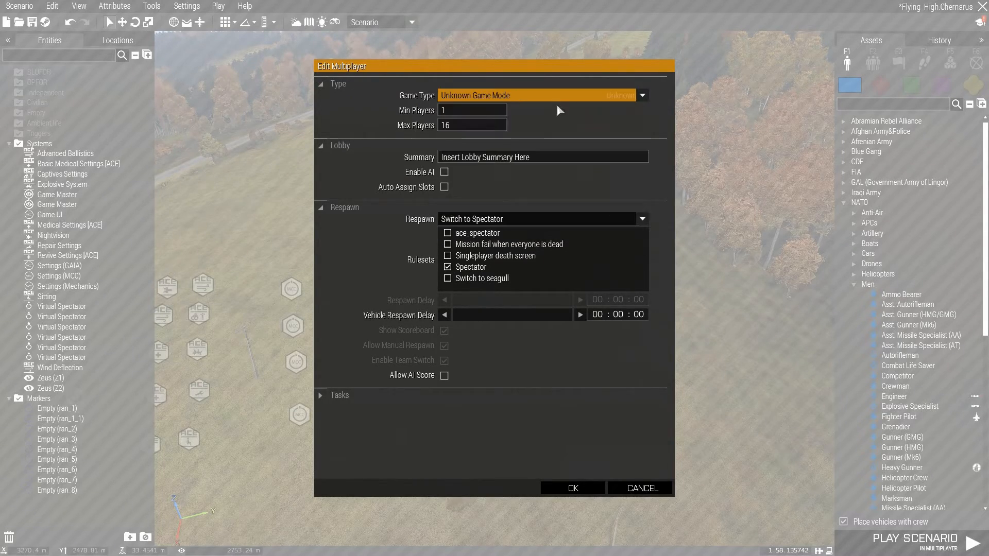
mouse_move(538, 162)
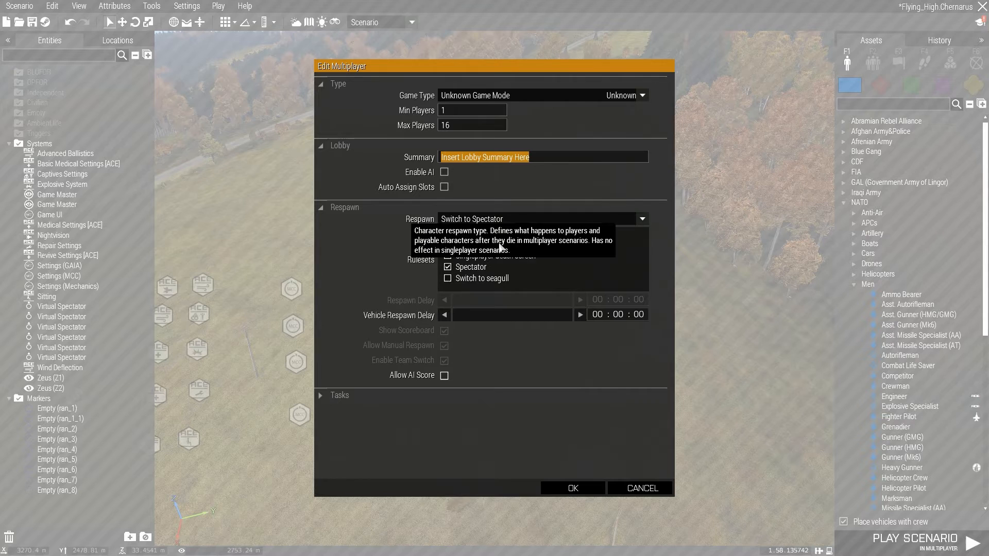
mouse_move(451, 279)
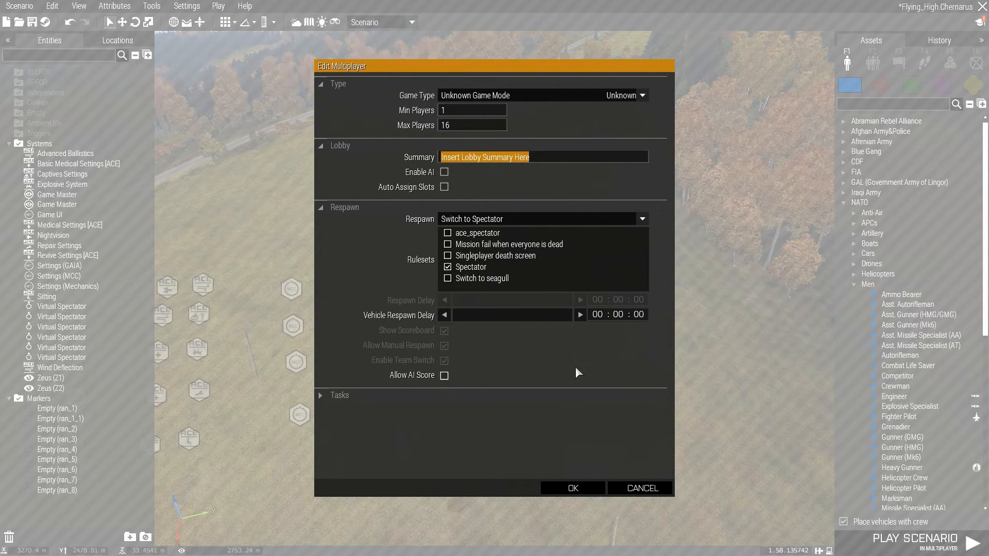
mouse_move(353, 402)
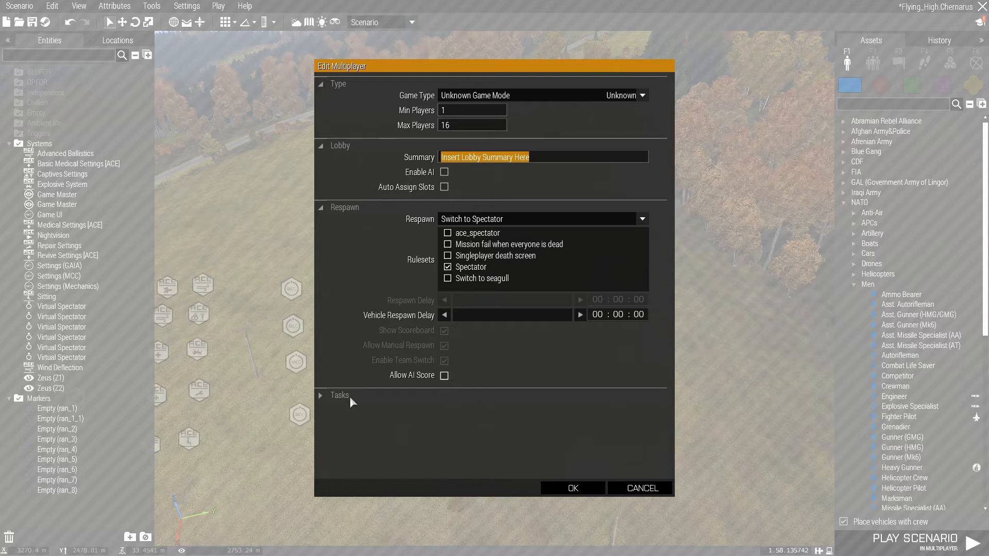
left_click(319, 396)
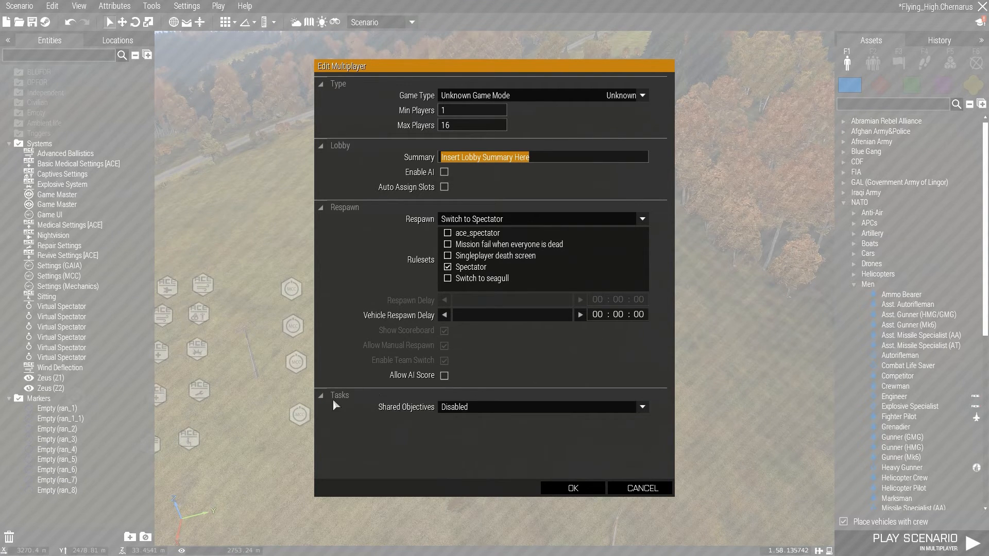
left_click(322, 395)
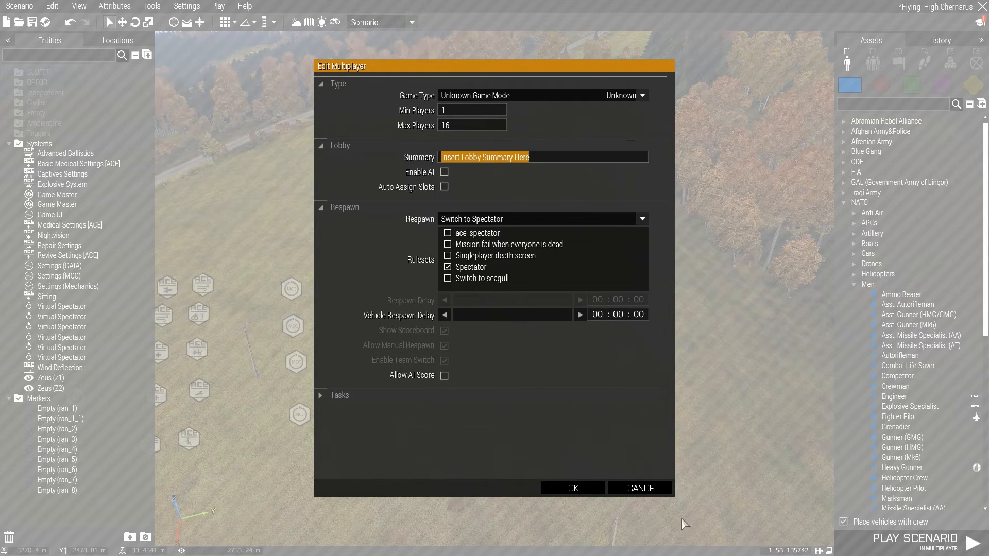
left_click(113, 6)
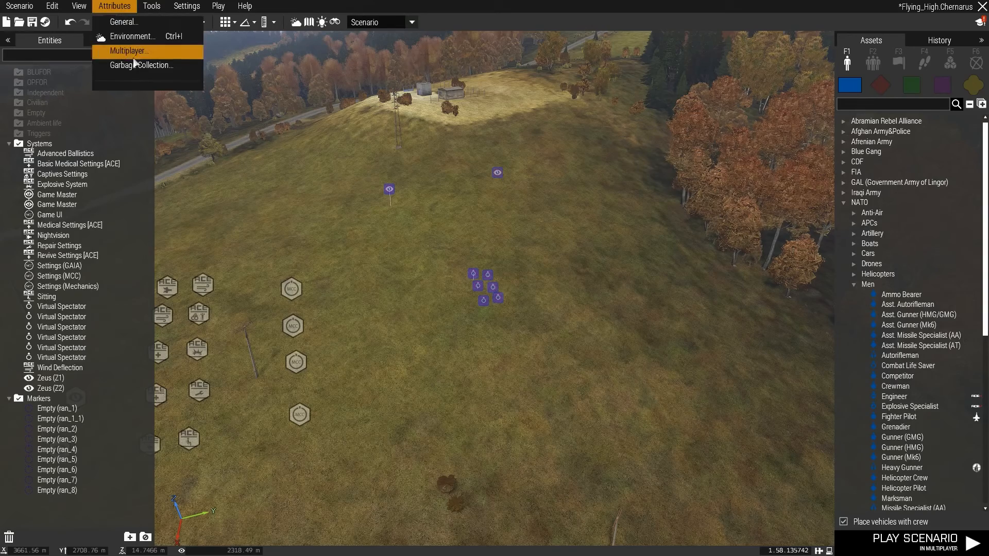
Open the environment attributes and expand the rain, lightning and waves sections
left_click(141, 64)
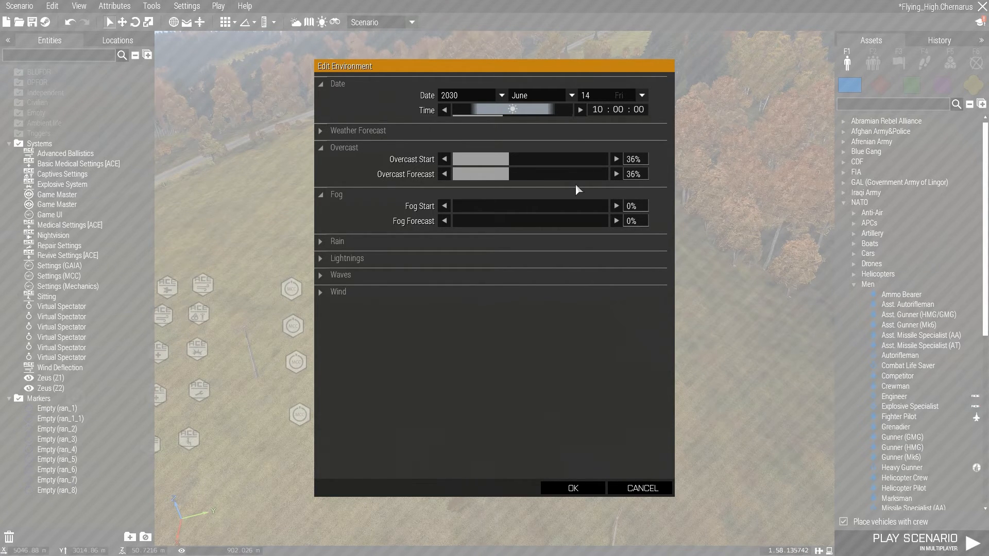
mouse_move(385, 243)
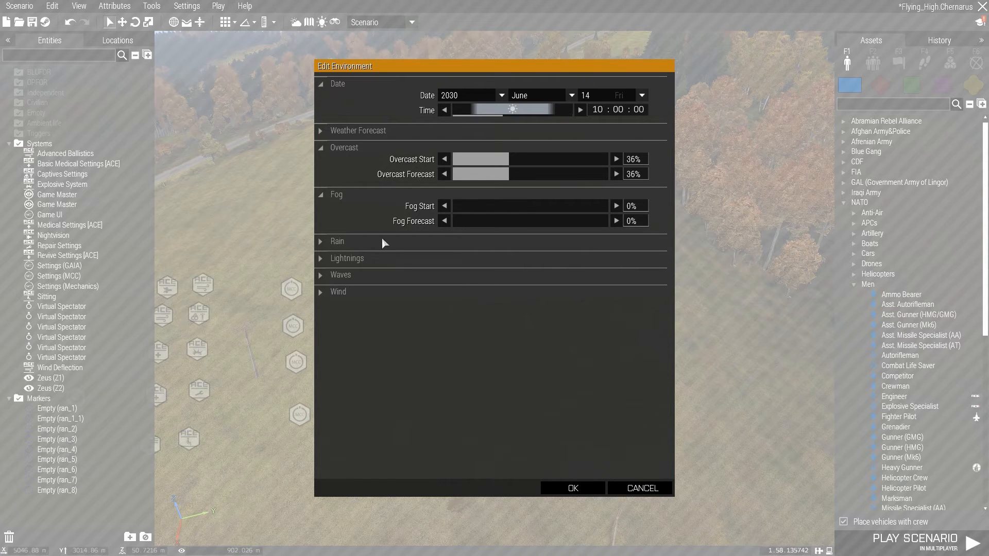
left_click(338, 241)
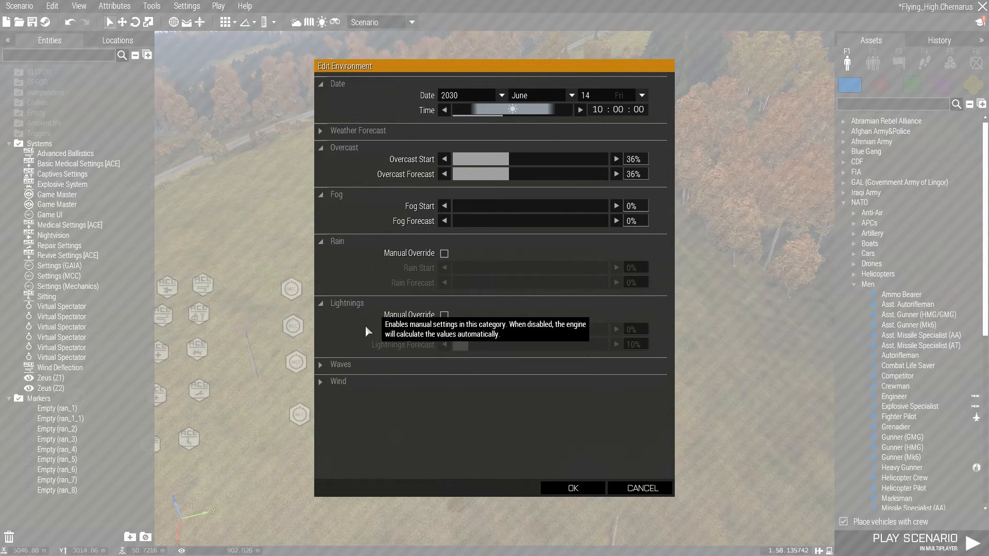
left_click(341, 363)
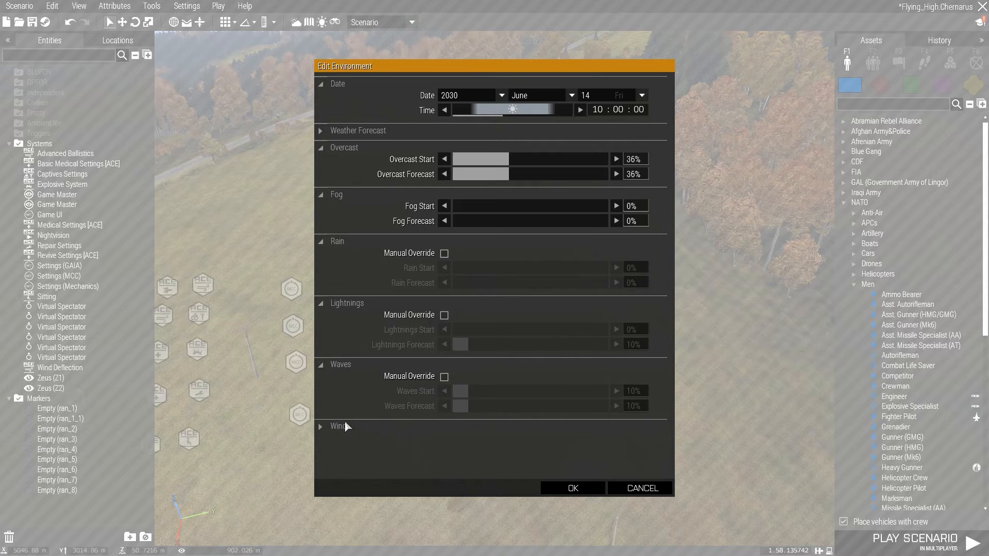
scroll("down", 3)
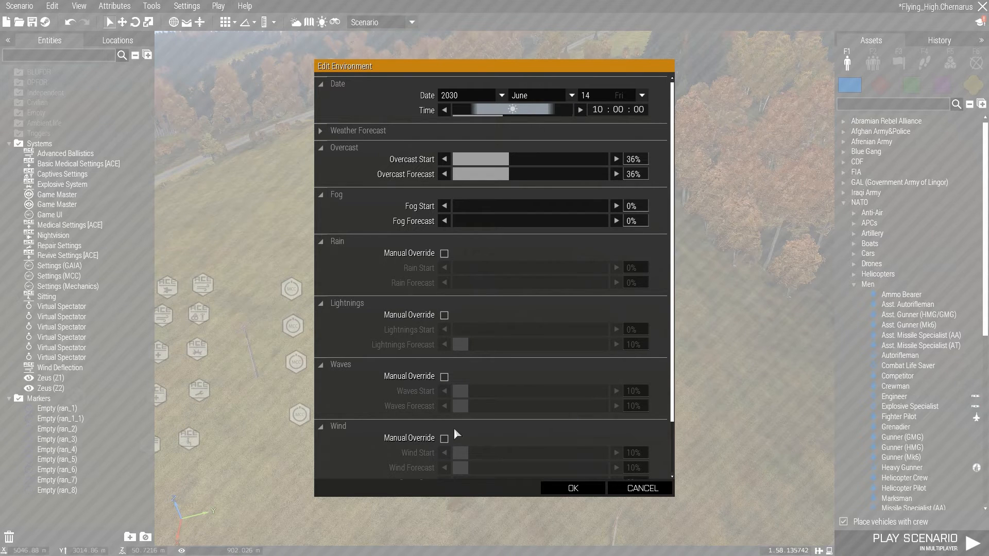
mouse_move(457, 448)
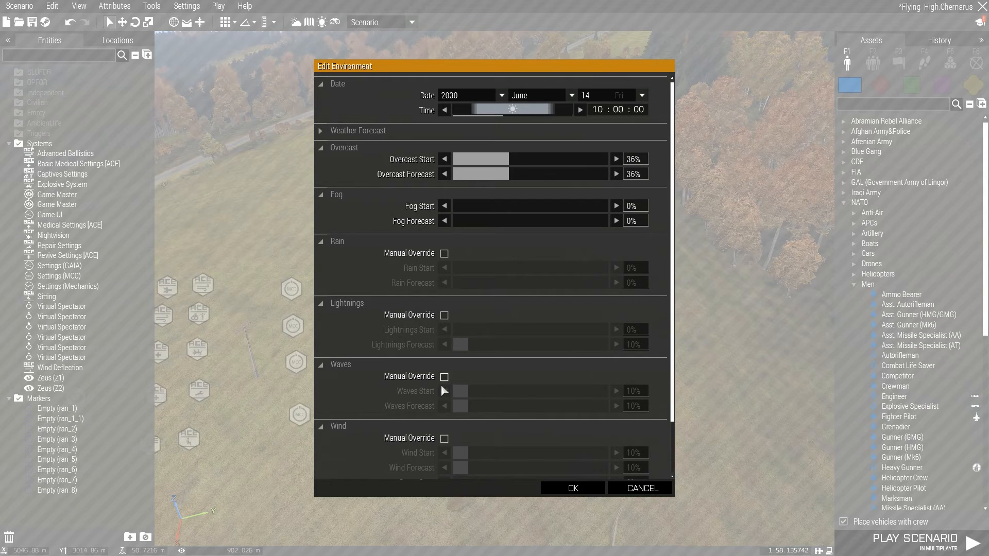
mouse_move(477, 428)
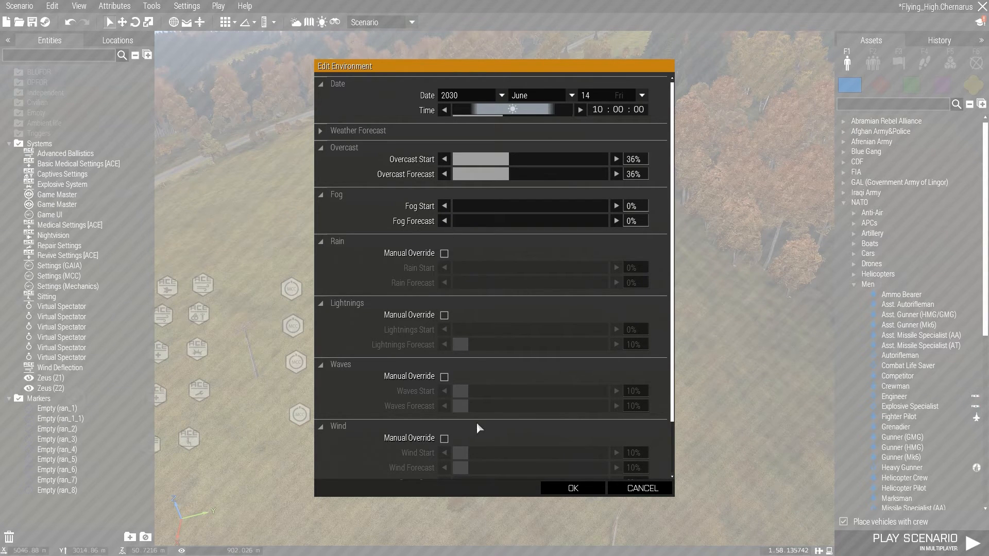
mouse_move(573, 268)
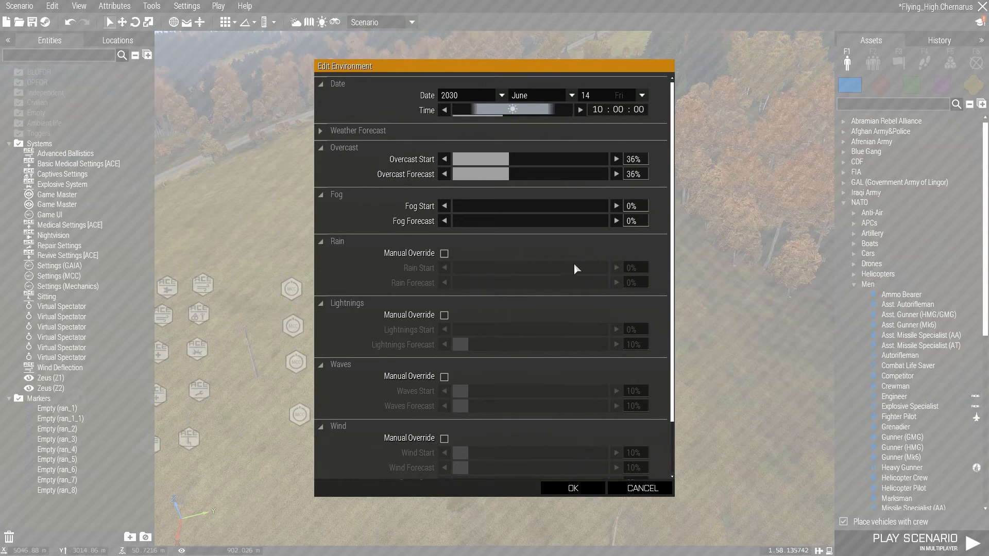
Raise the starting overcast to 80% with the forecast time of changes at 01:01:06
left_click_drag(481, 159, 546, 158)
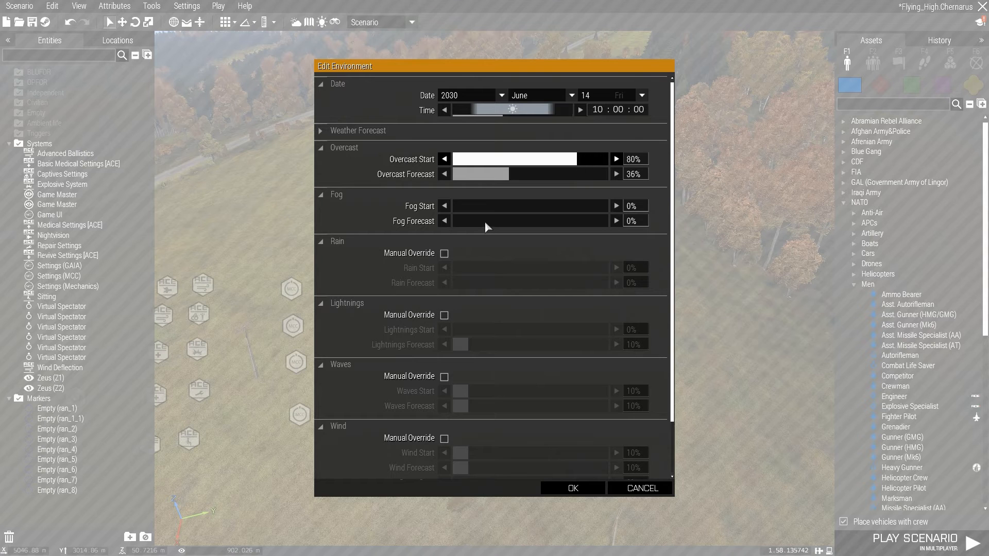
mouse_move(600, 290)
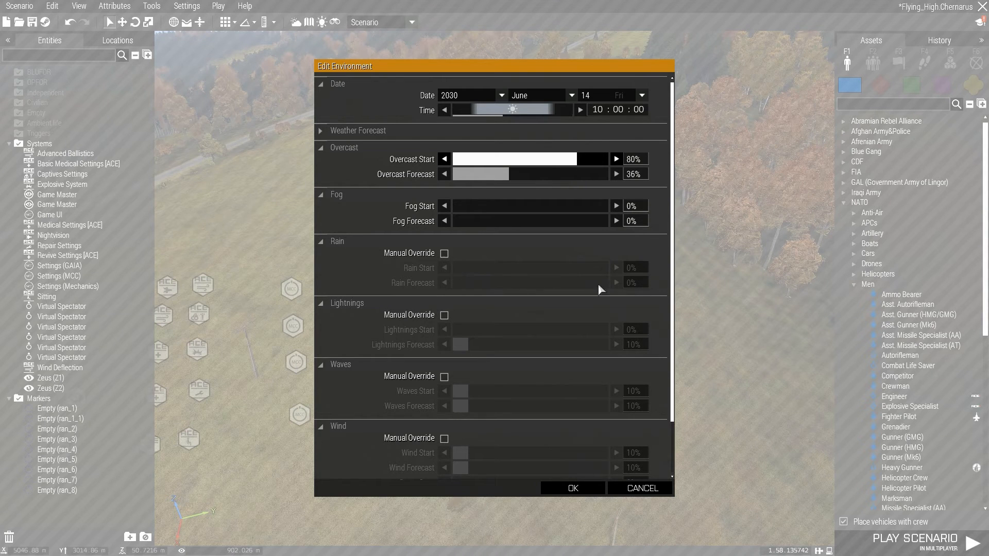
mouse_move(529, 205)
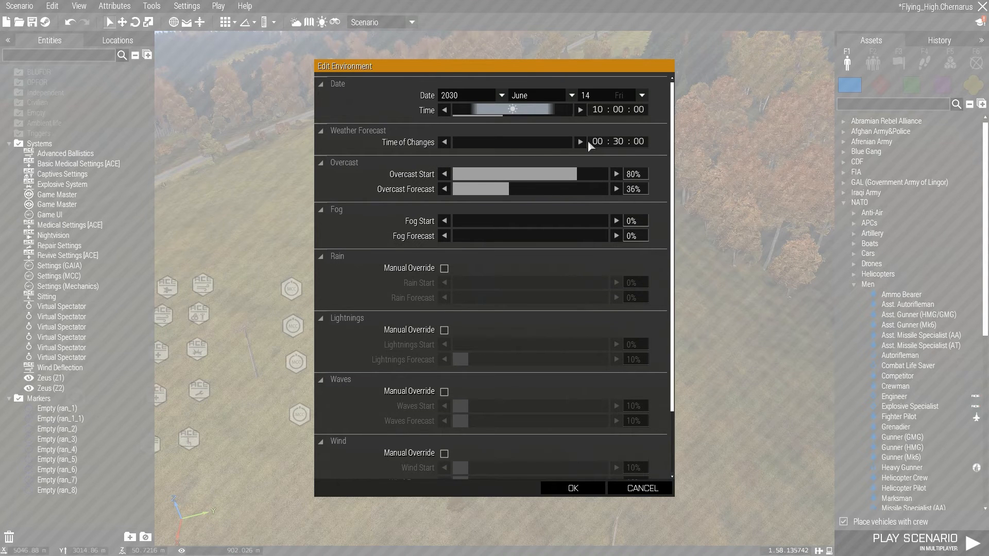
mouse_move(433, 147)
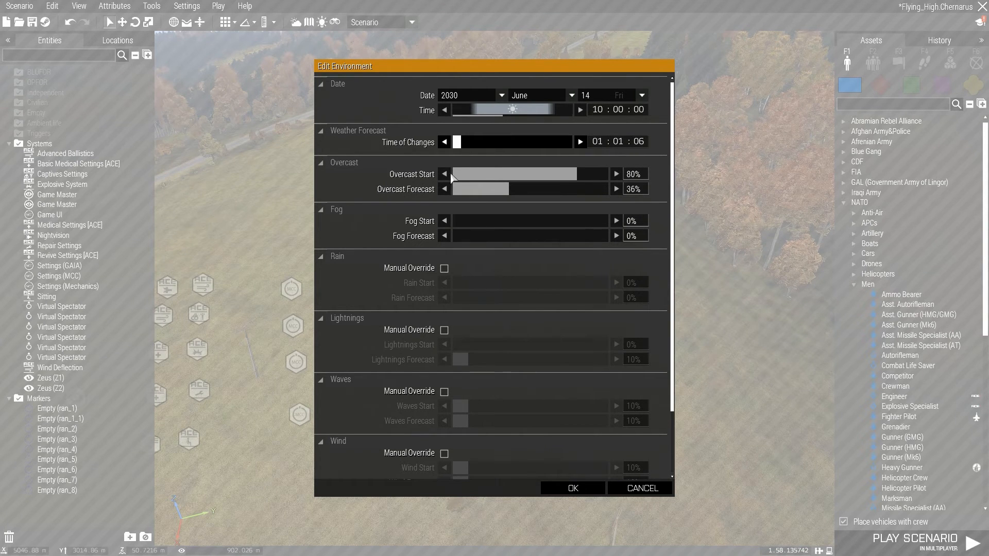
mouse_move(559, 176)
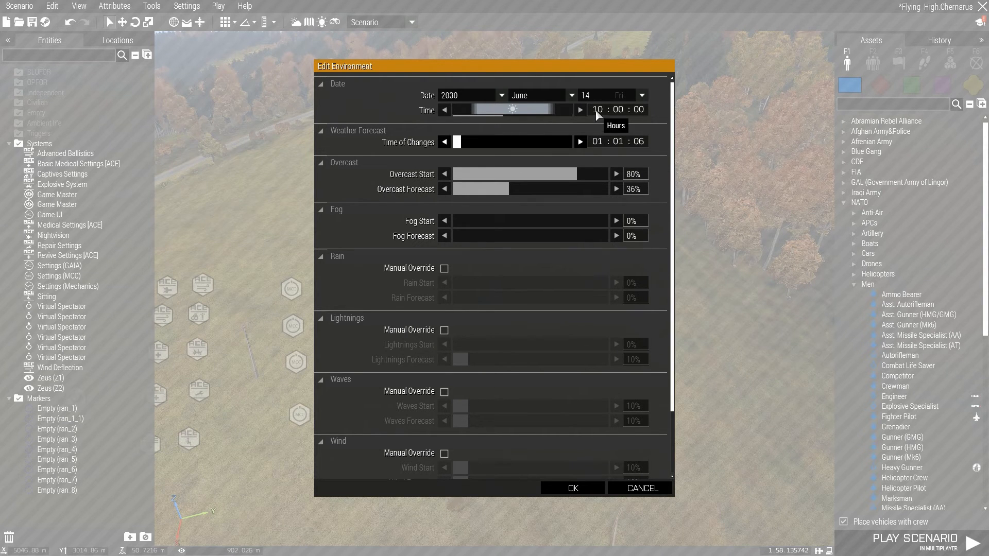
mouse_move(639, 178)
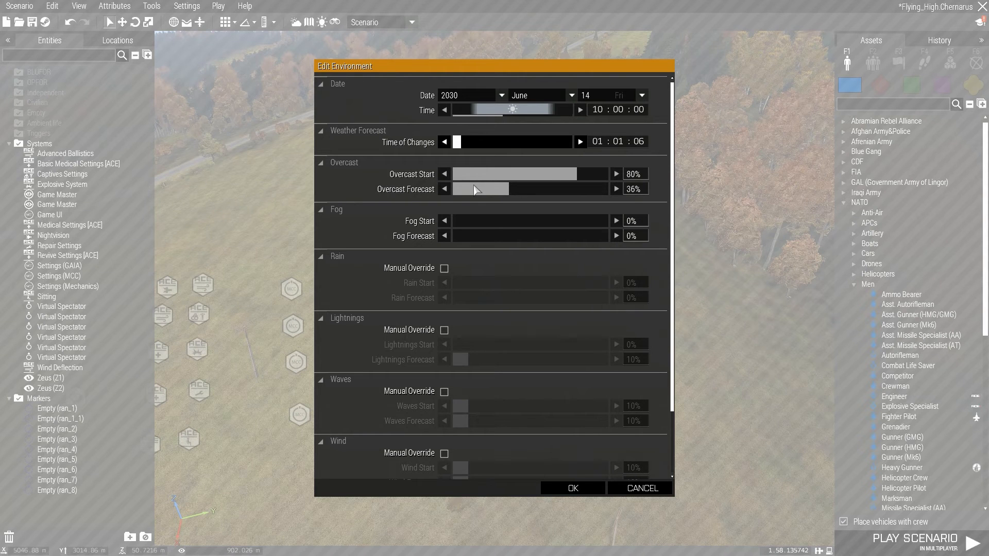
mouse_move(611, 152)
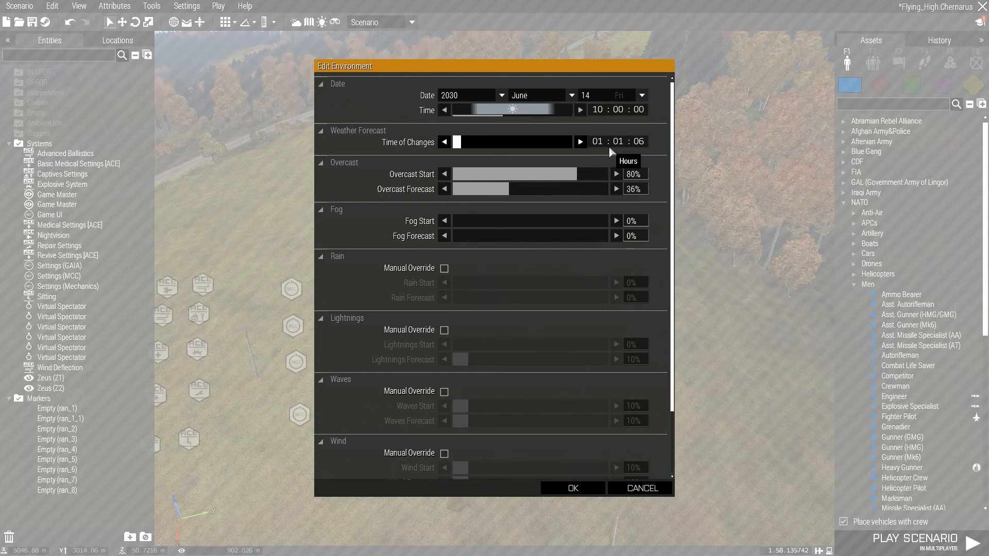
mouse_move(525, 208)
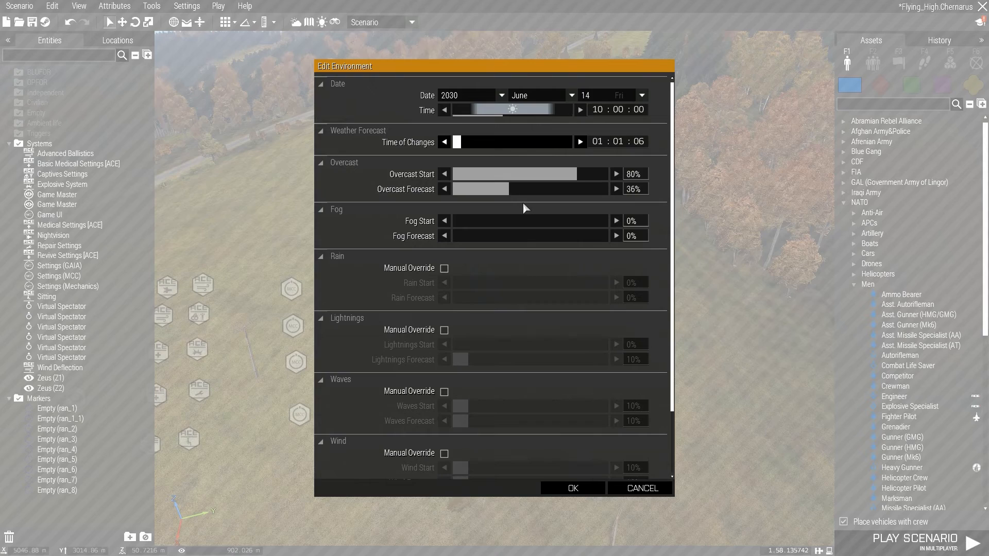
scroll("down", 3)
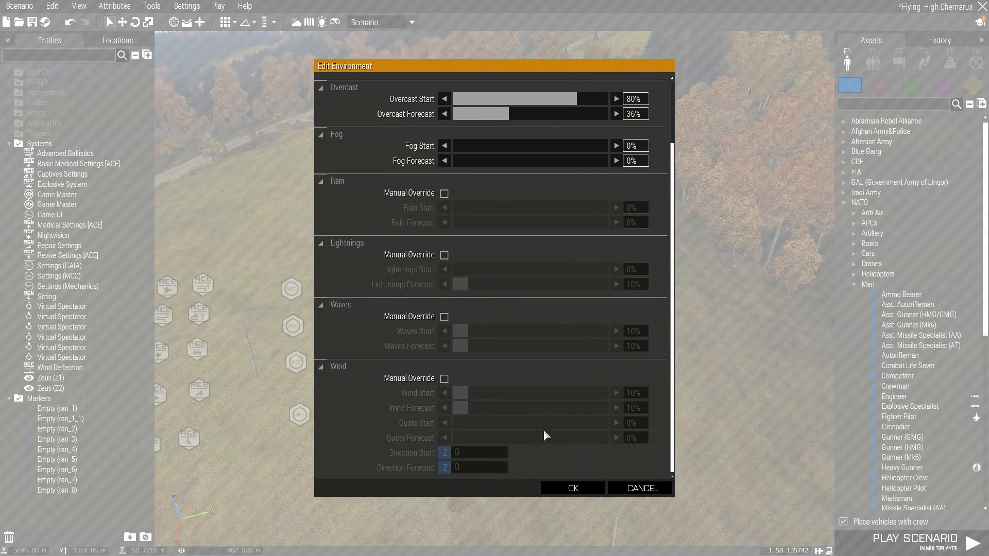
Confirm the environment, place an Asst. Autorifleman near Balota and tick Player in its attributes
left_click(572, 488)
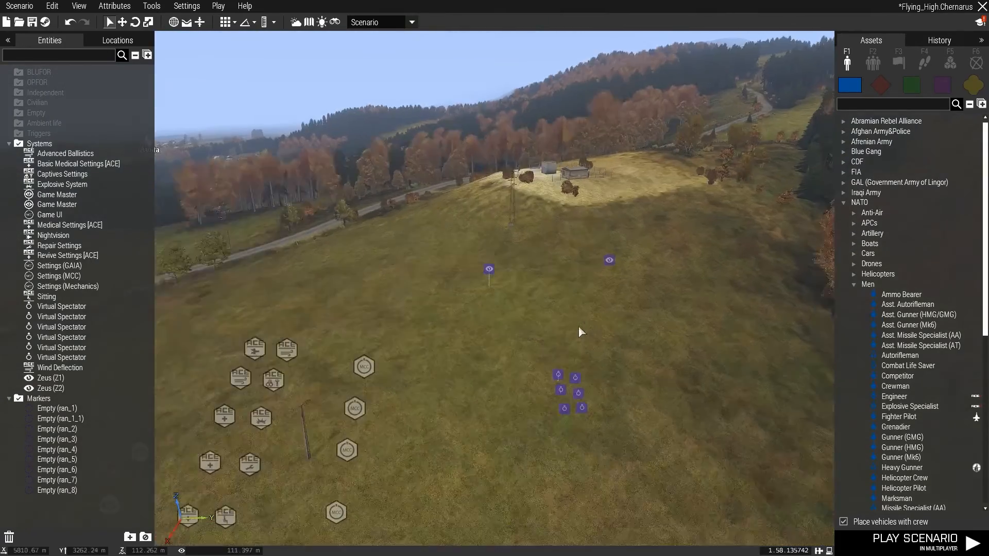
left_click_drag(580, 333, 543, 358)
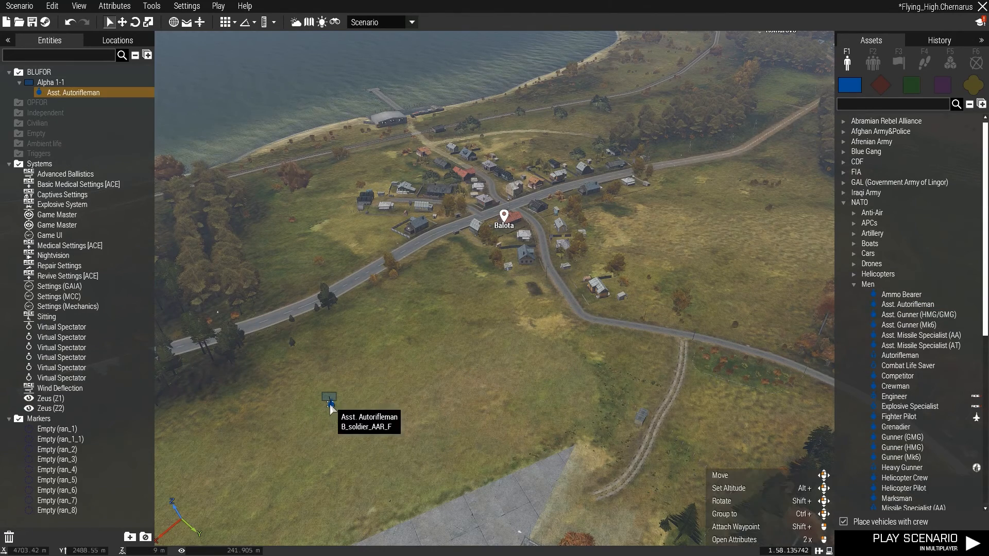
left_click(733, 539)
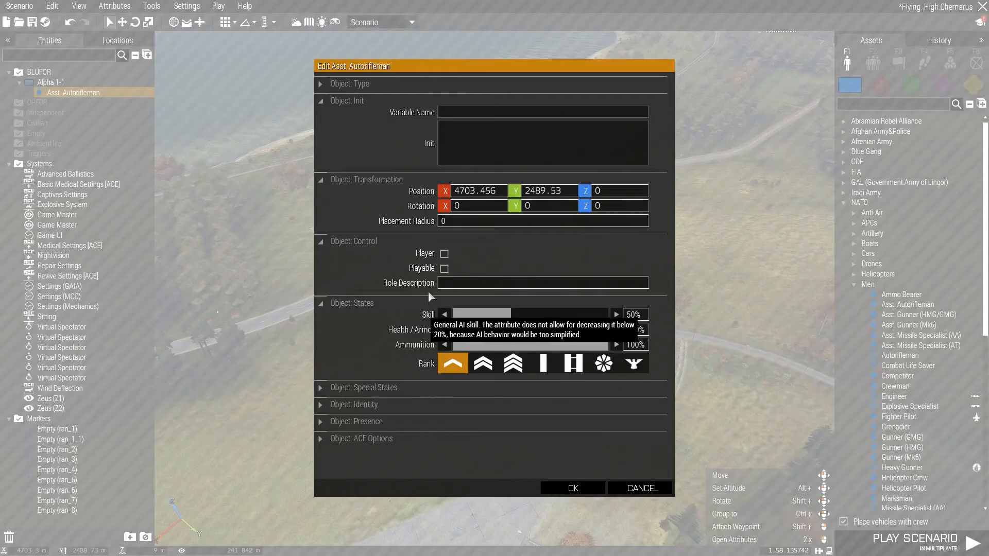
left_click(445, 253)
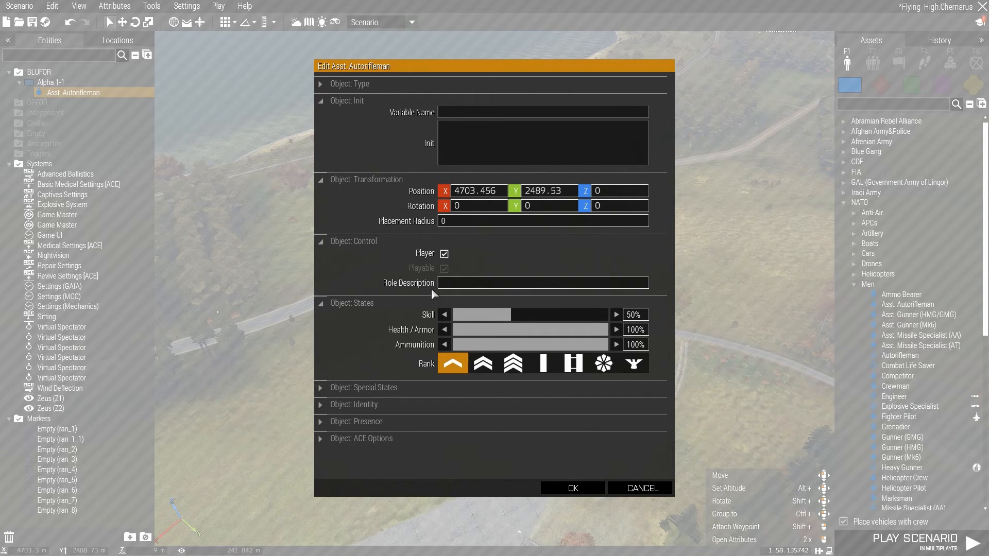
mouse_move(682, 460)
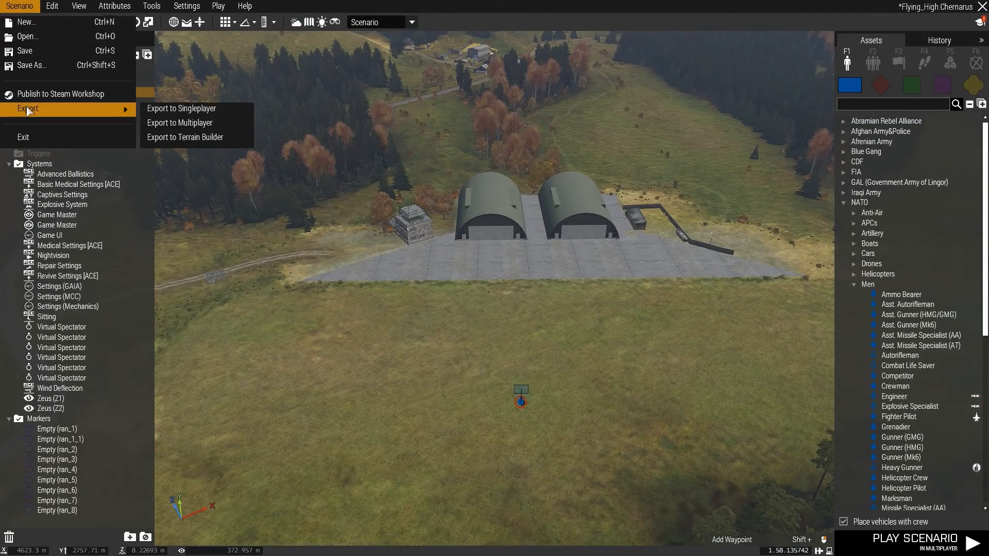
mouse_move(25, 50)
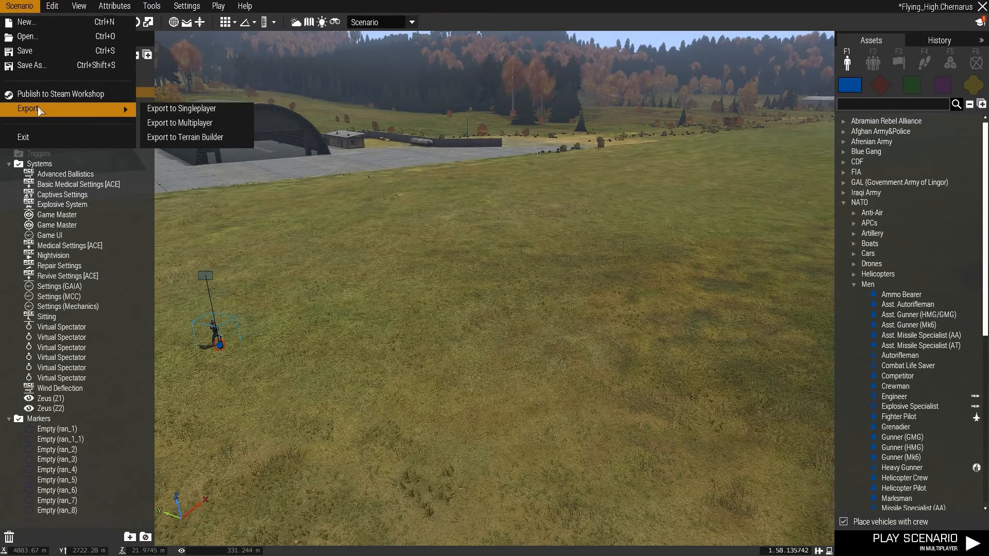
mouse_move(196, 123)
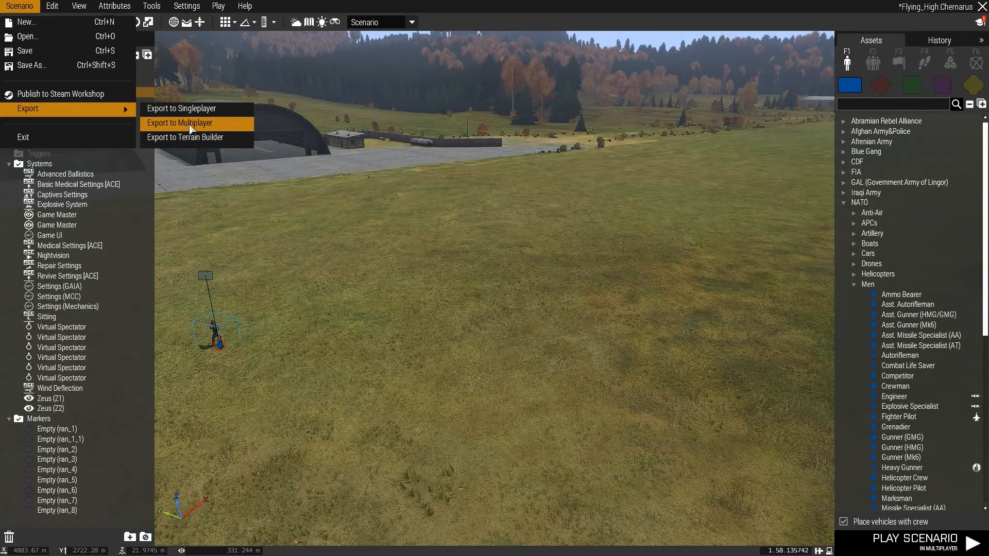
mouse_move(462, 231)
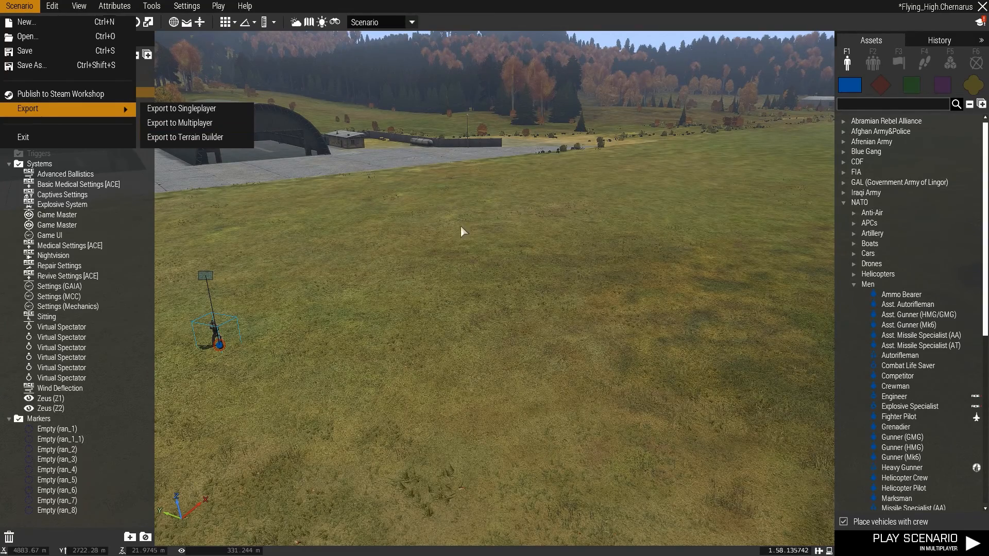